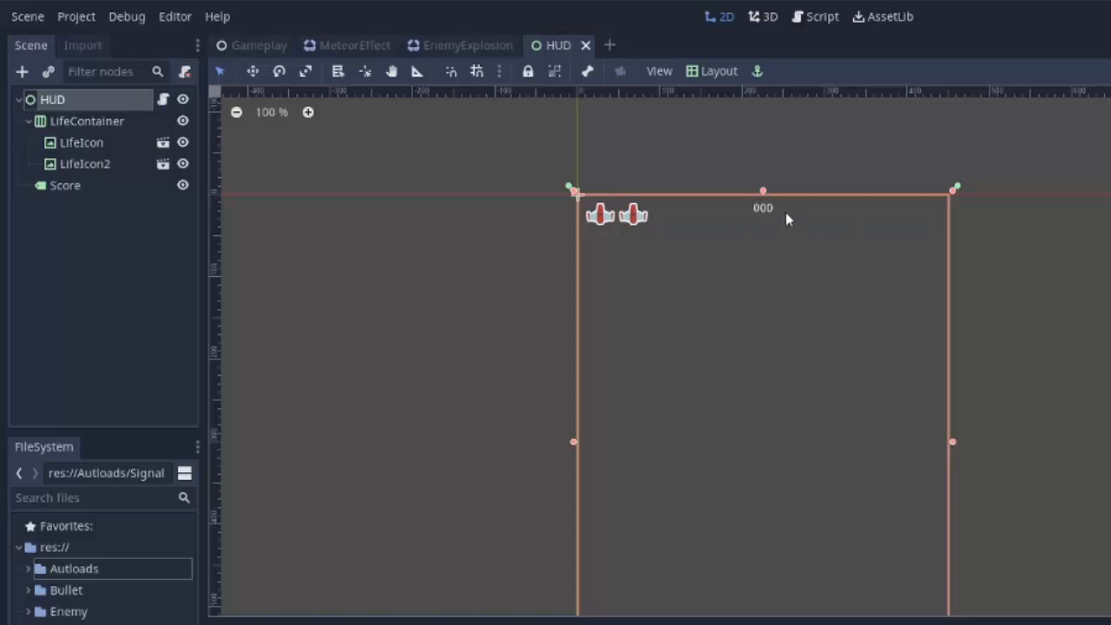
Select the Score label in the HUD scene and expand the Autoloads folder to reveal Signals.gd.
click(66, 184)
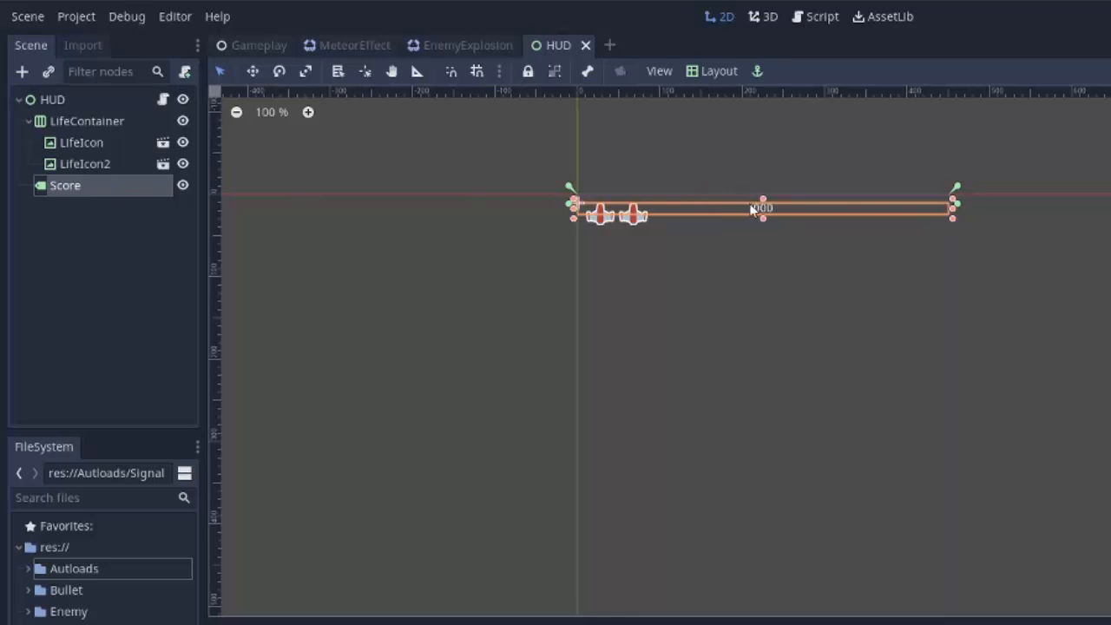
mouse_move(642, 205)
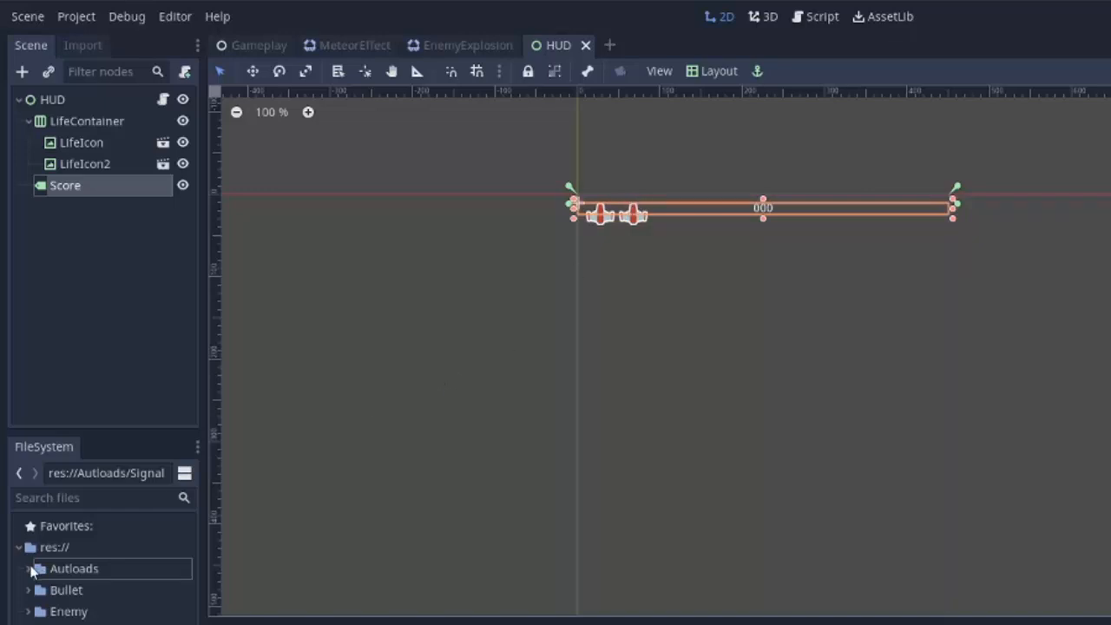
click(29, 569)
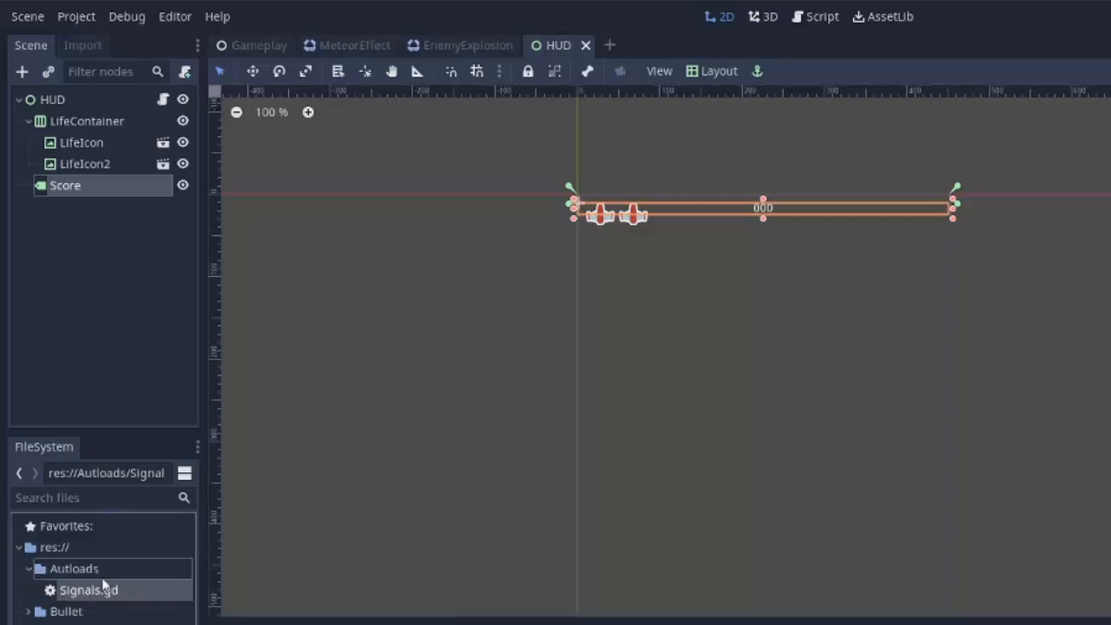
In Signals.gd declare a new signal on_score_increment(amount).
double_click(89, 590)
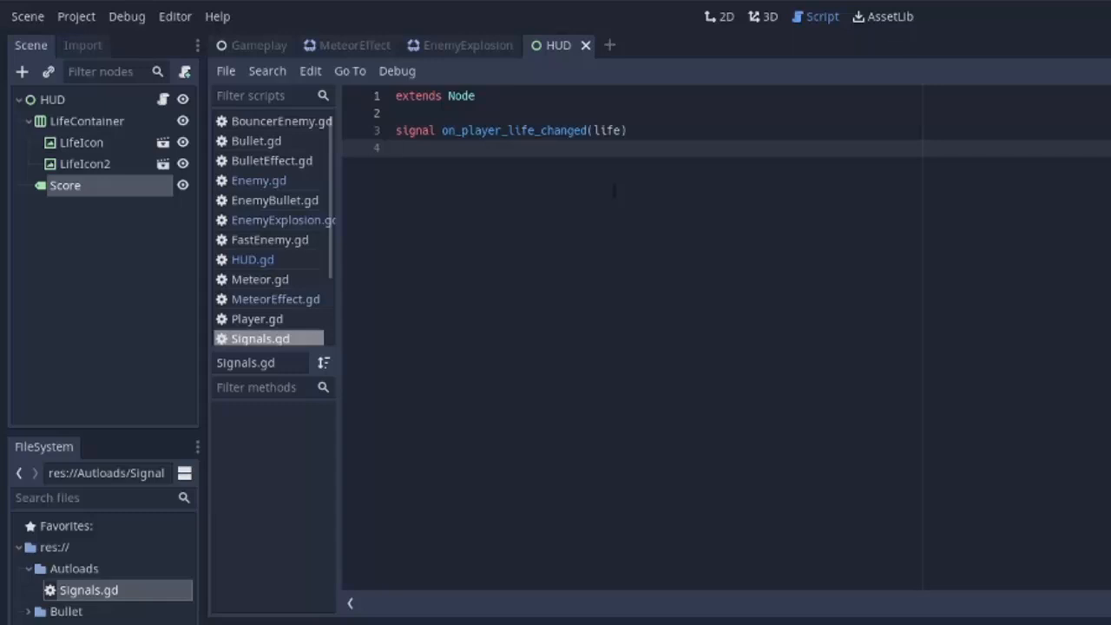
text(signal)
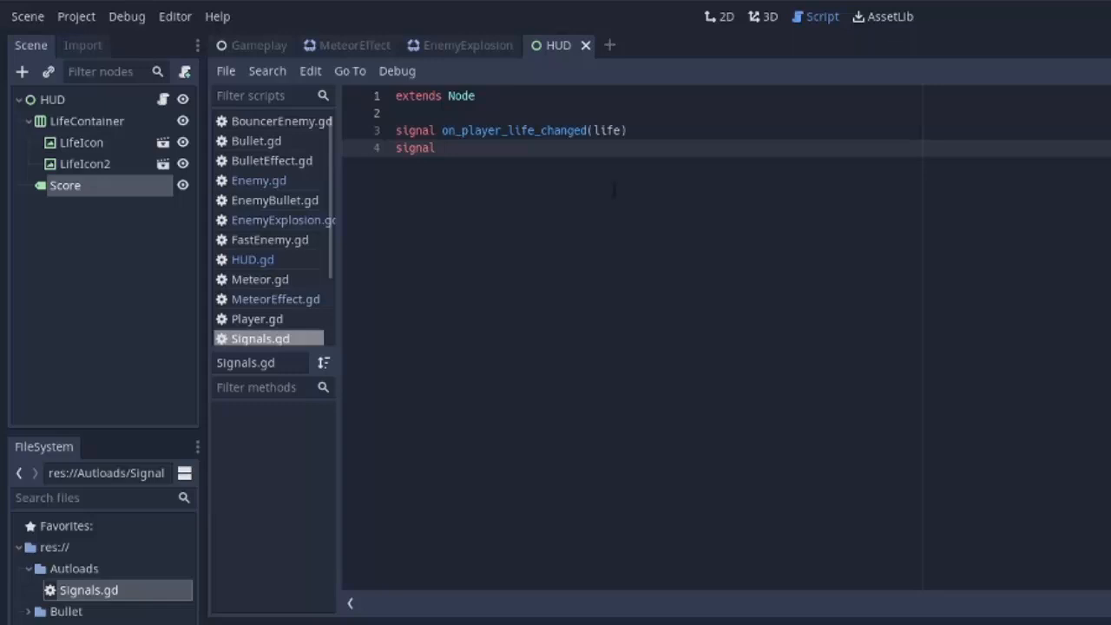
text(on_score_inc)
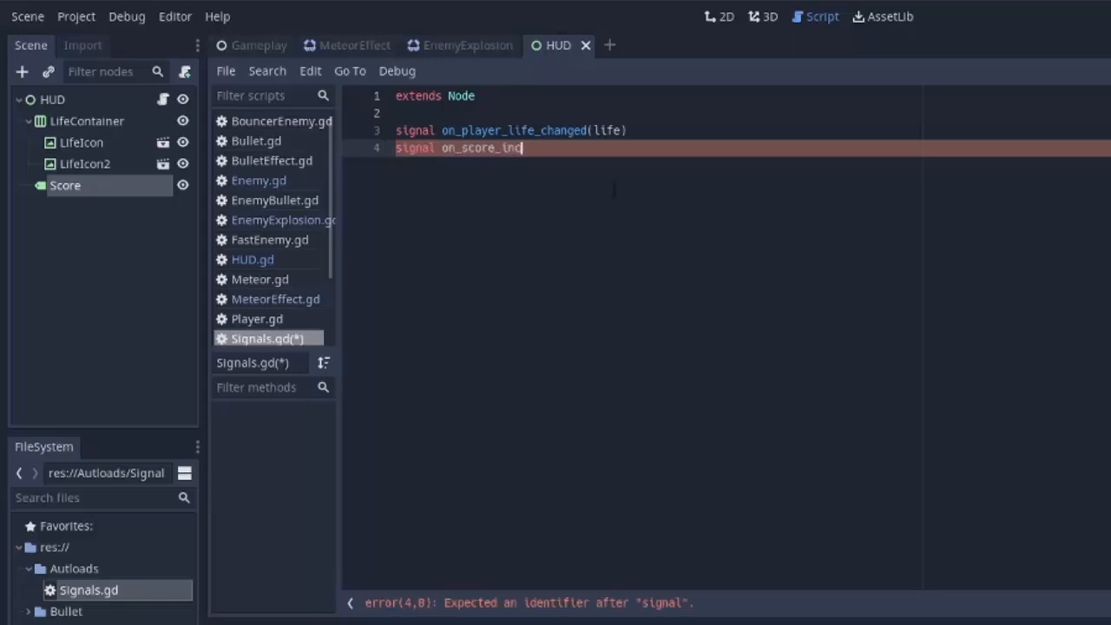
text(rement(amount)
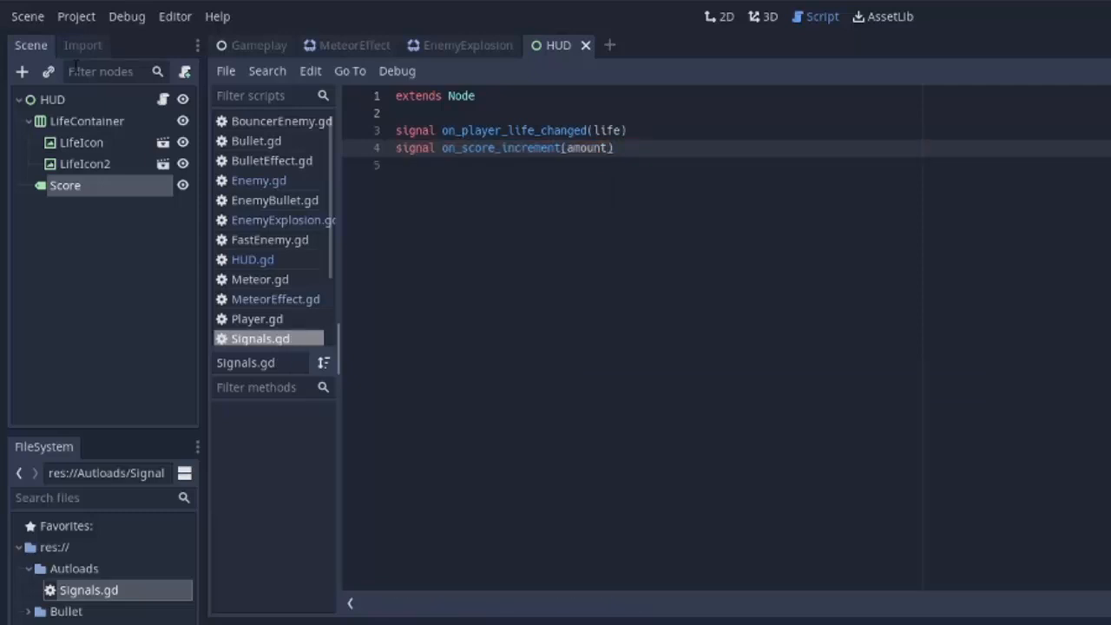
In HUD.gd declare 'var score: int = 0'.
click(253, 259)
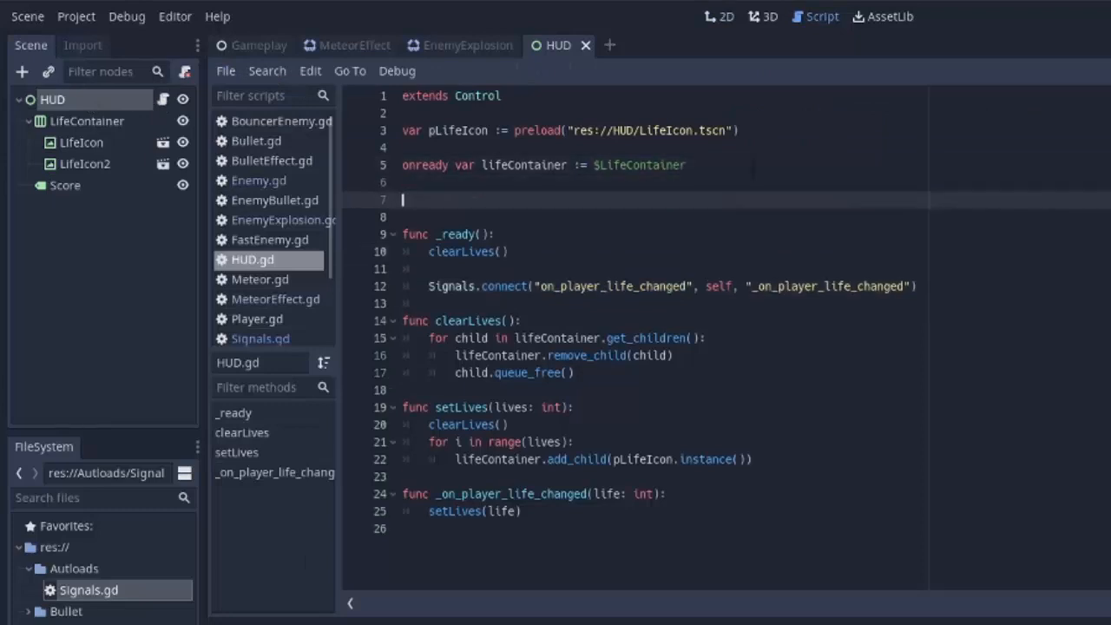
text(var)
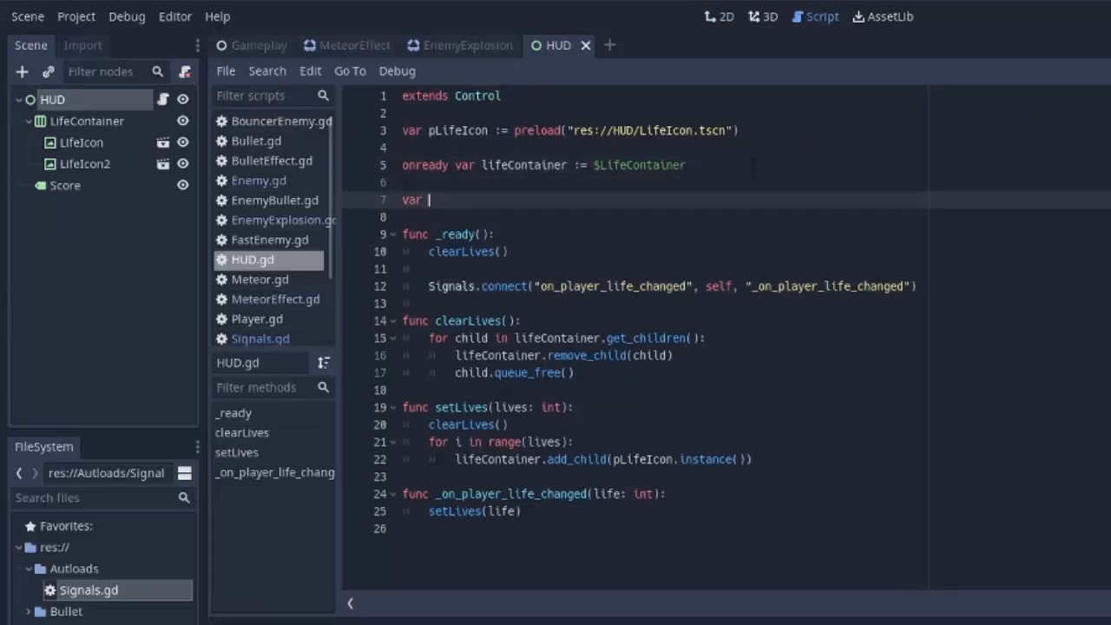
text(score:int)
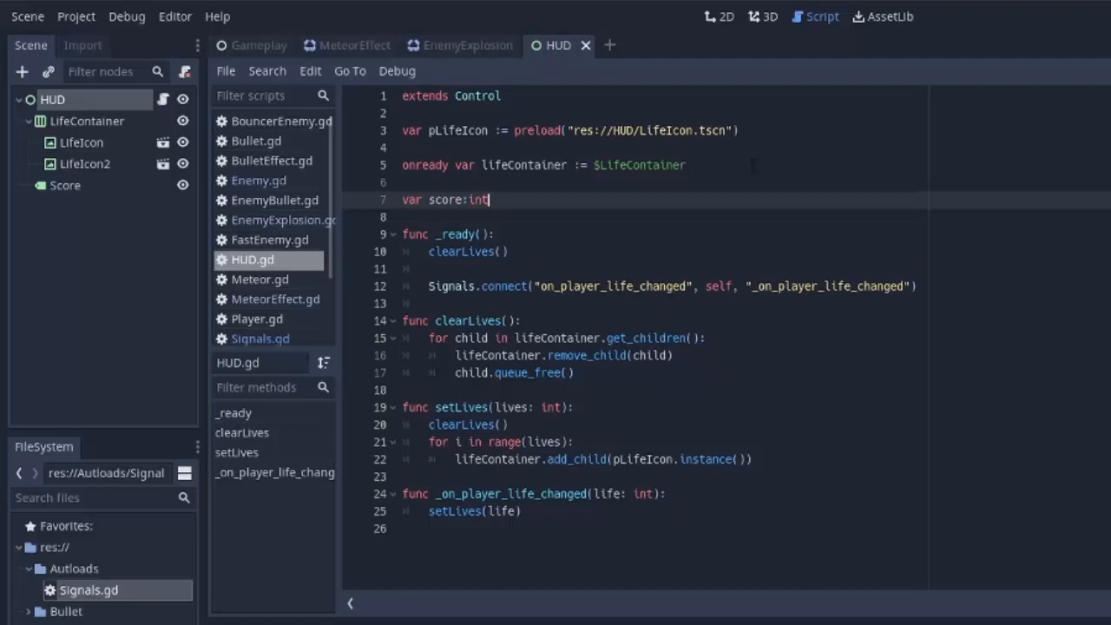
text(= 0)
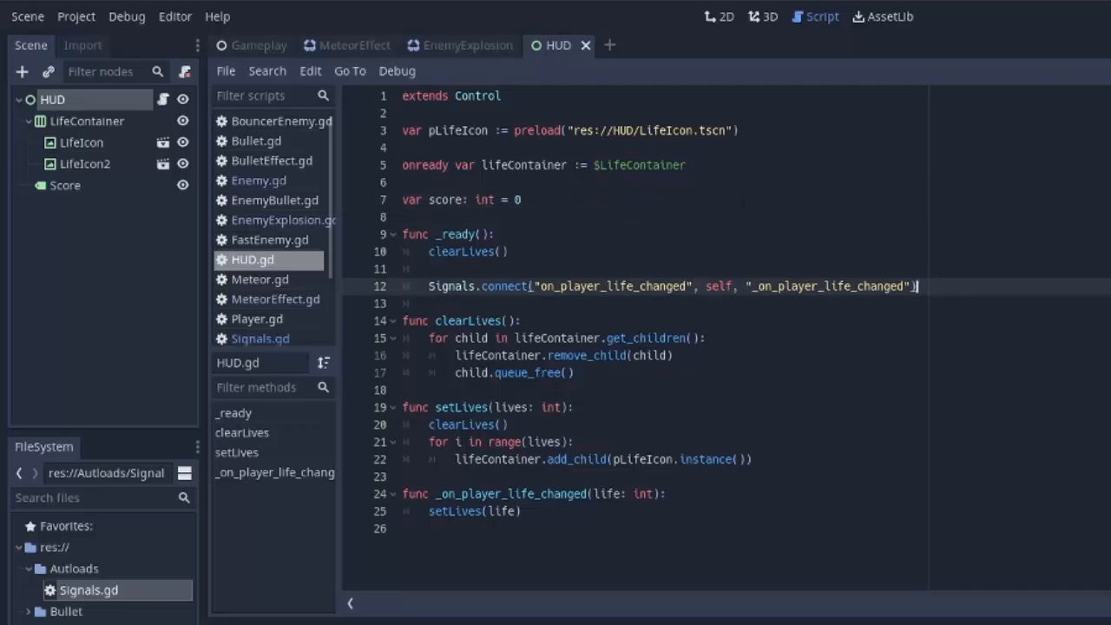
In _ready connect Signals' on_score_increment to self's _on_score_increment handler.
text(Signals.)
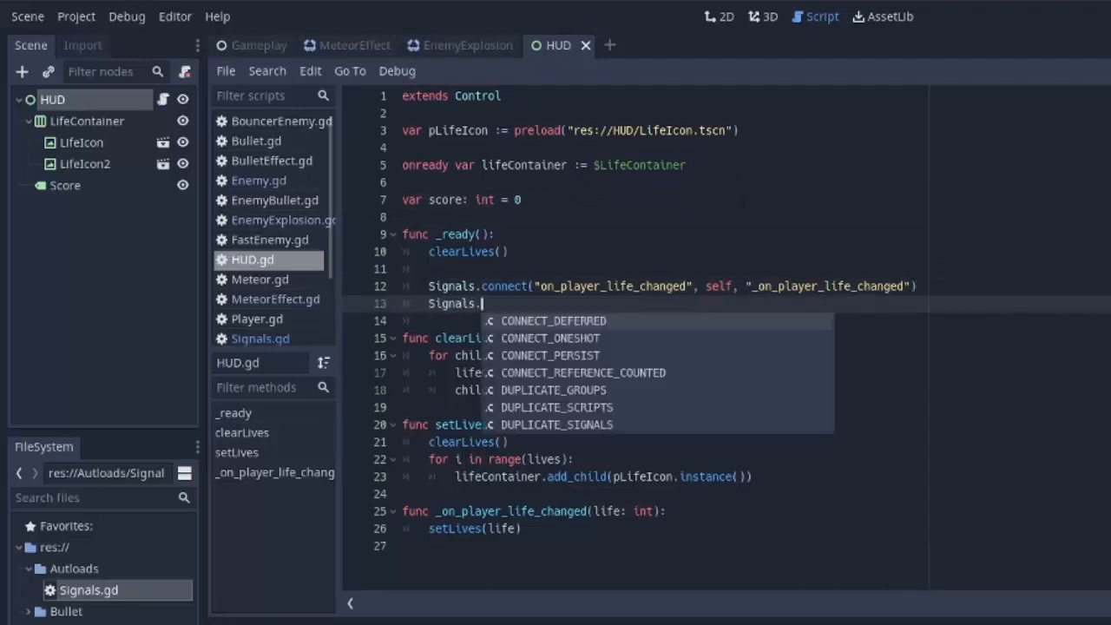
text(connect("on_score_increment", self, ")
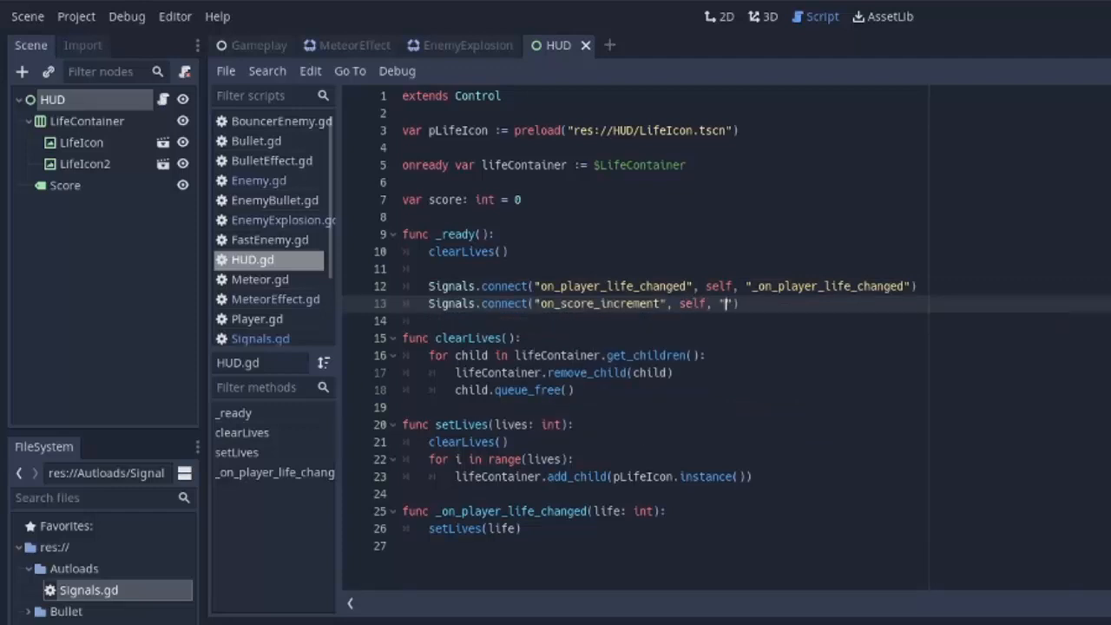
key(BackSpace)
text(_on_score_increment)
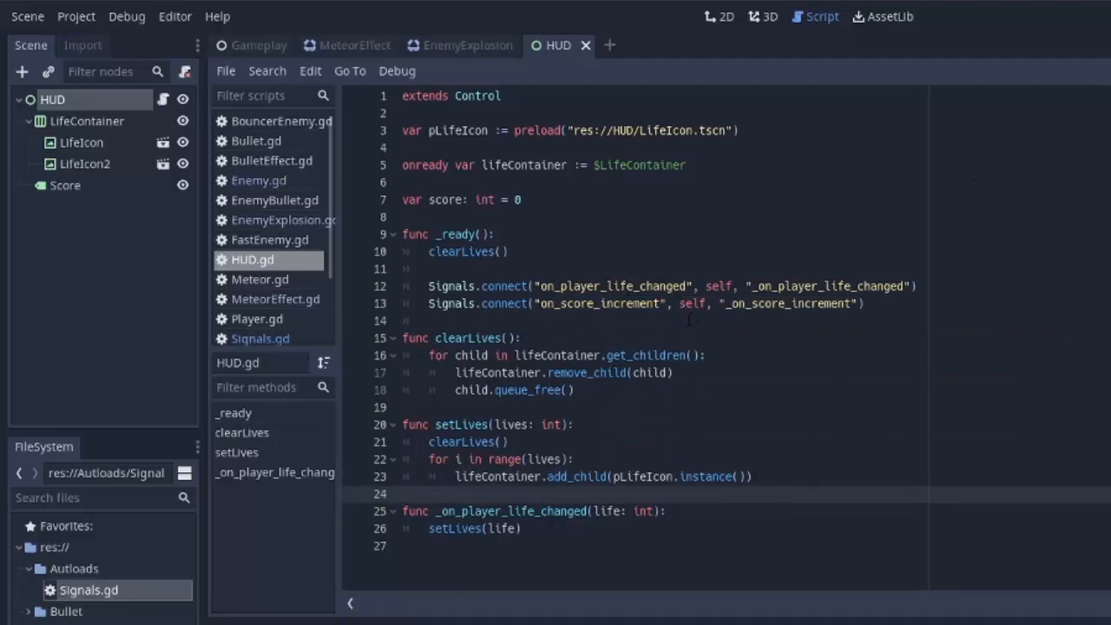
Define func _on_score_increment(amount: int) that does 'score += amount'.
double_click(789, 302)
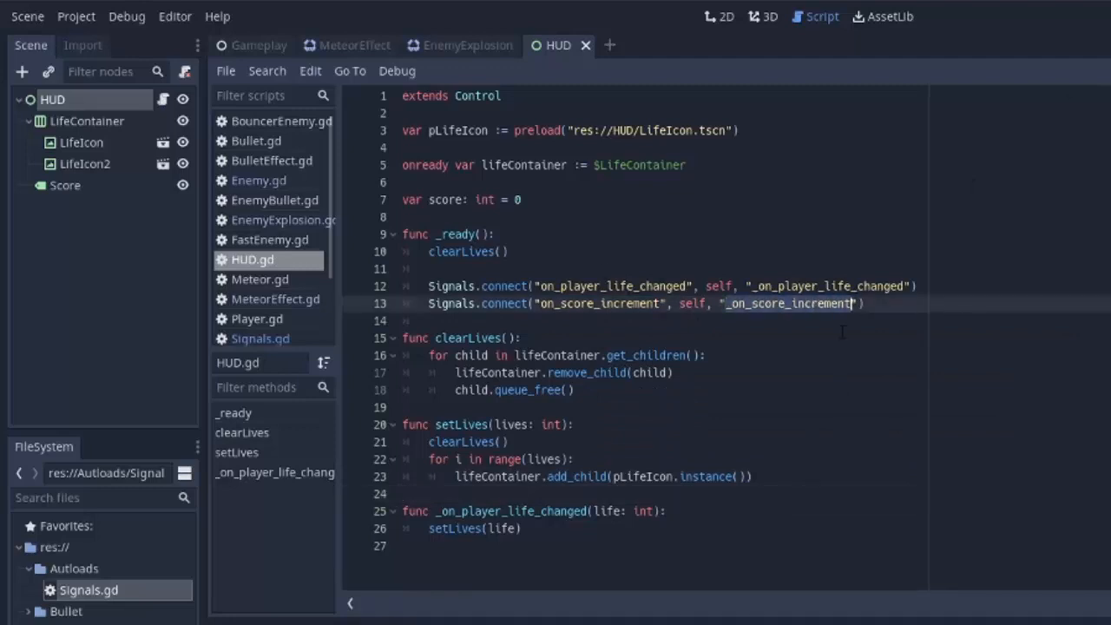
text(fun)
text(pas)
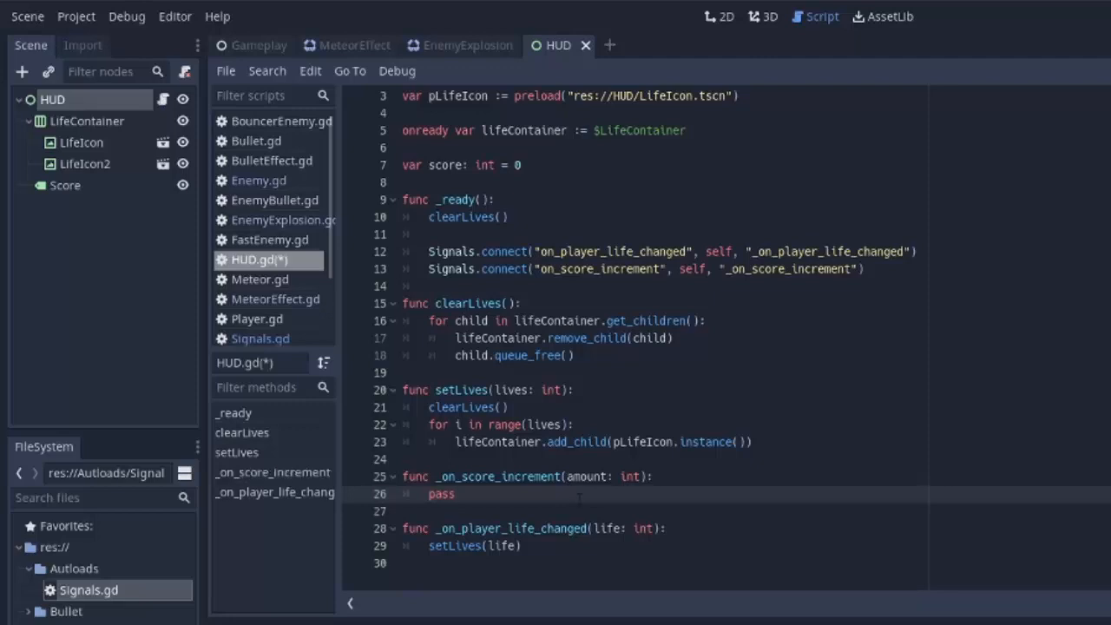
text(score)
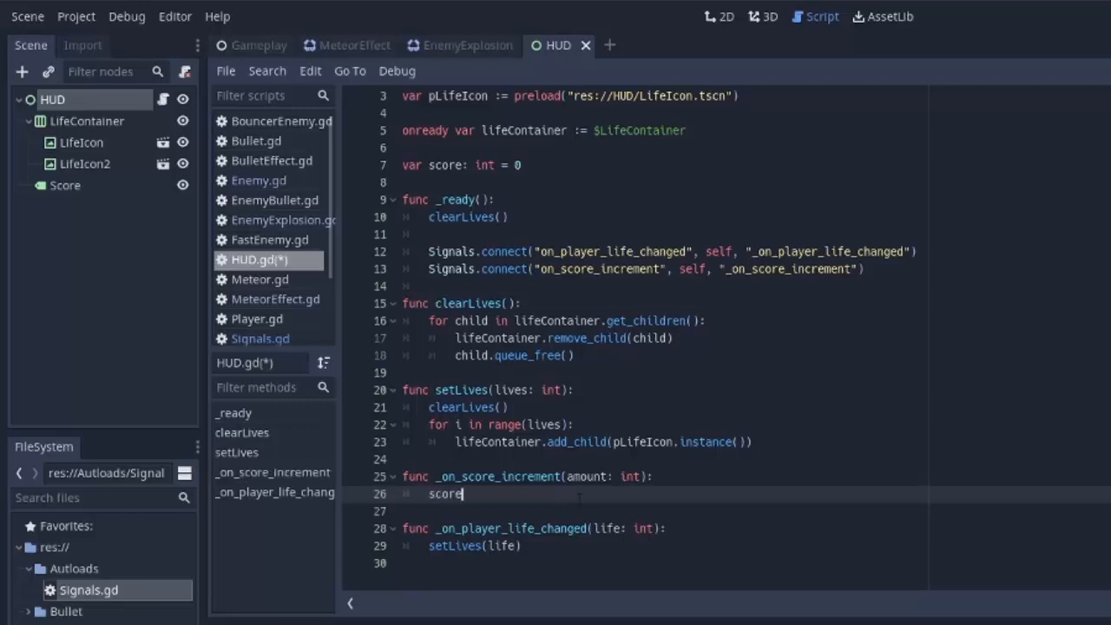
text(+= amount)
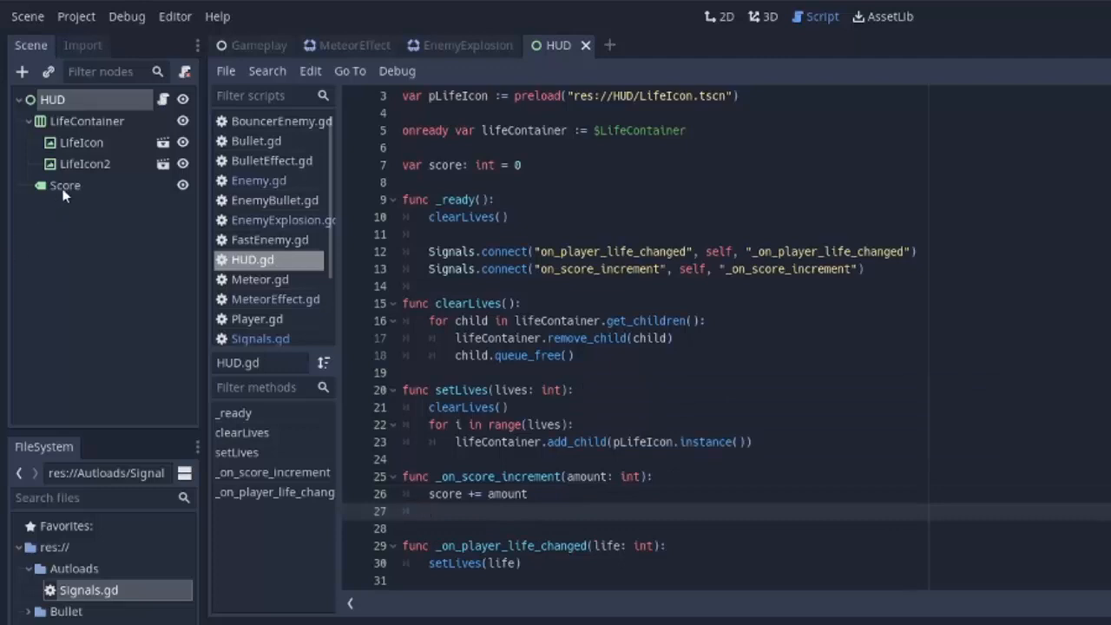
mouse_move(78, 188)
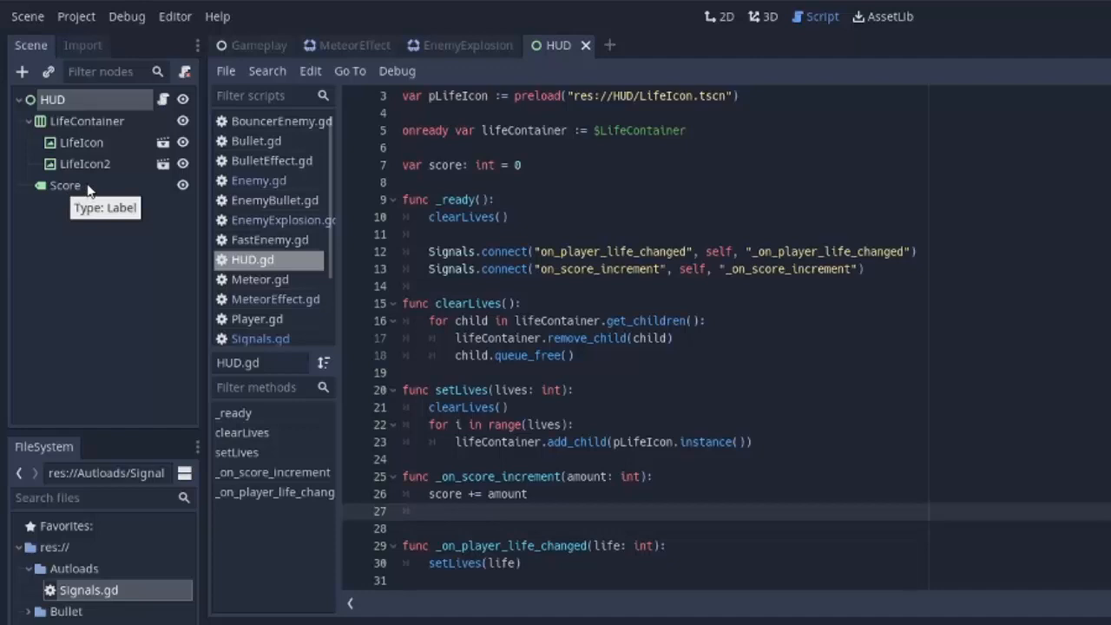
mouse_move(69, 207)
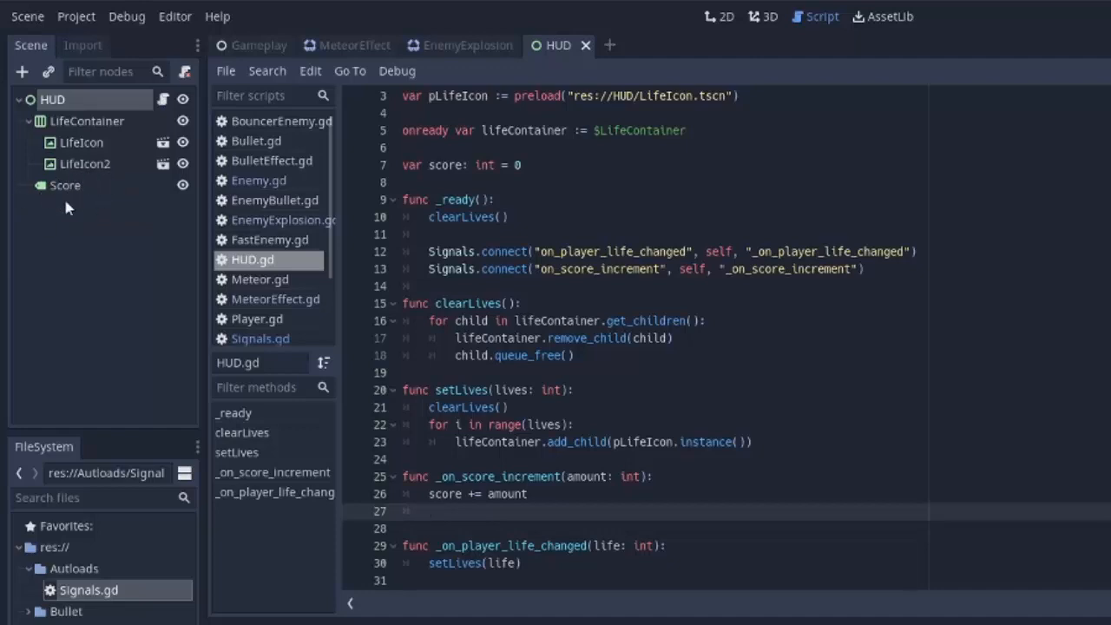
Add 'onready var scoreLabel := $Score' to HUD.gd.
text(omr)
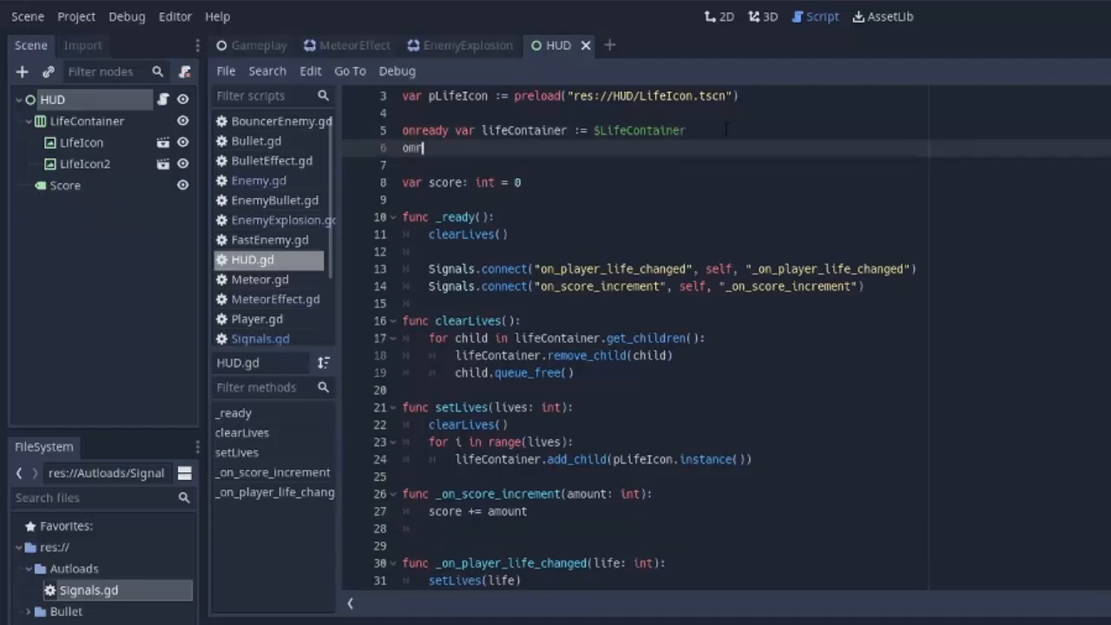
text(onready)
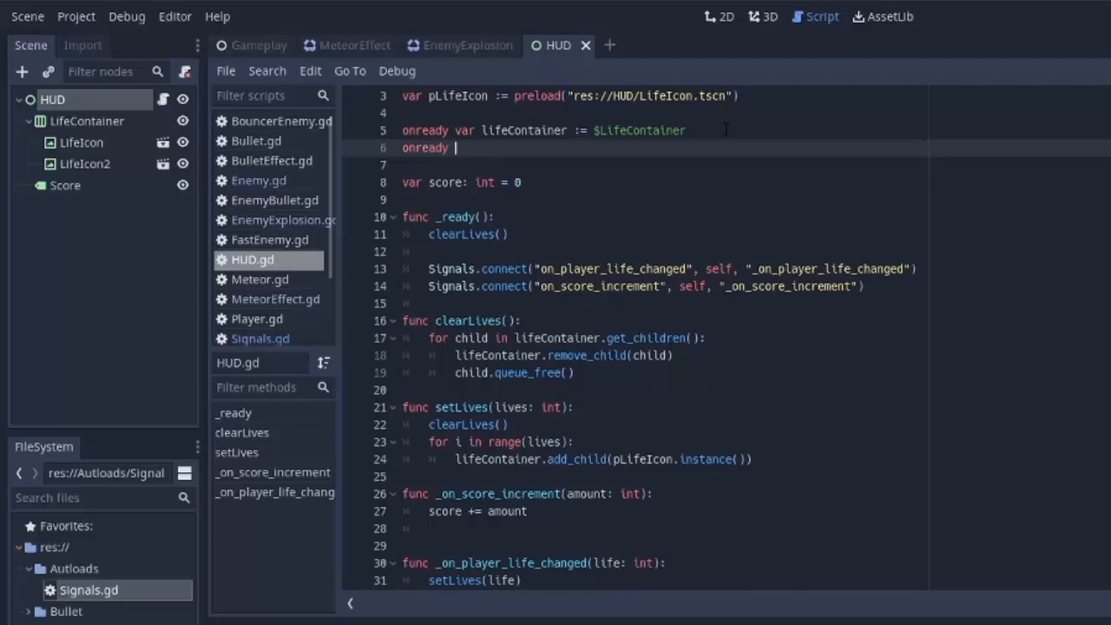
text(var scoreLabel)
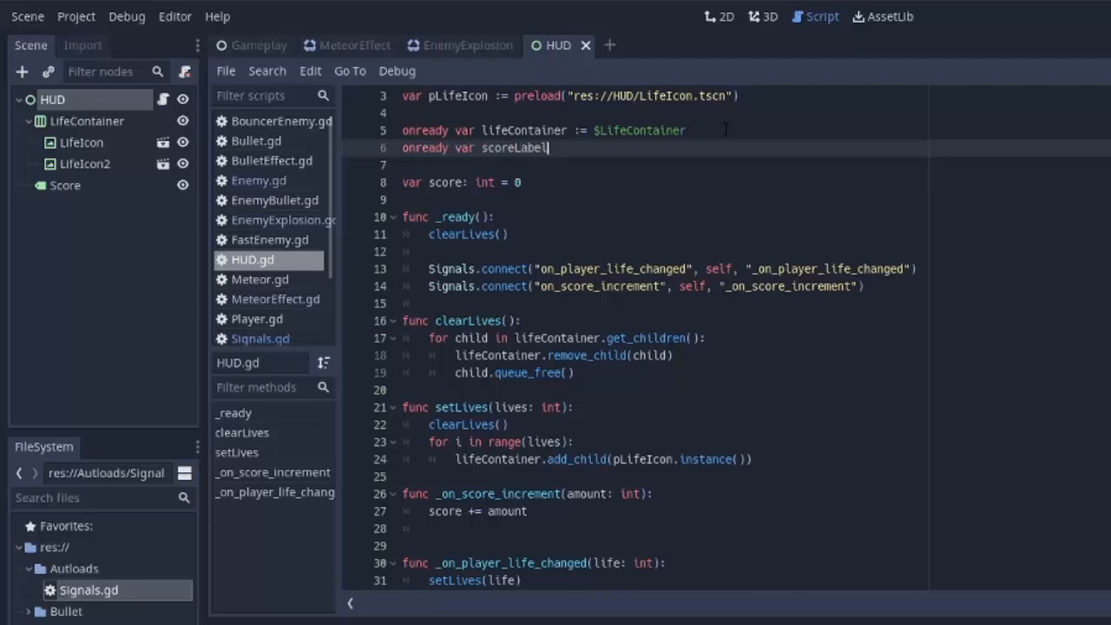
text(:= $Score)
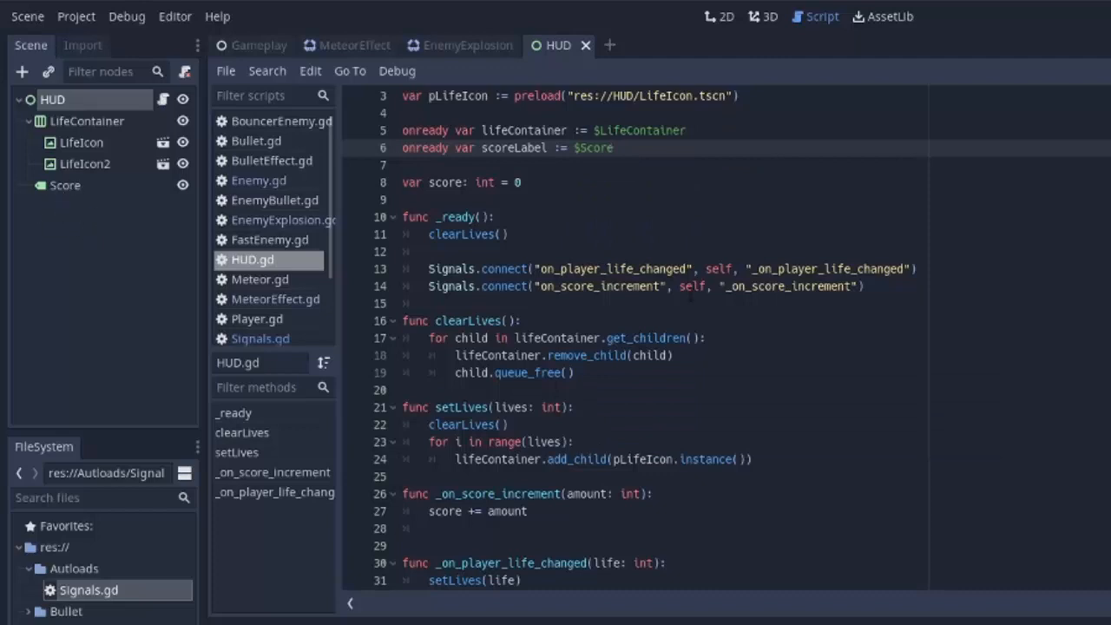
In the handler set 'scoreLabel.text = str(score)'.
scroll(down, 3)
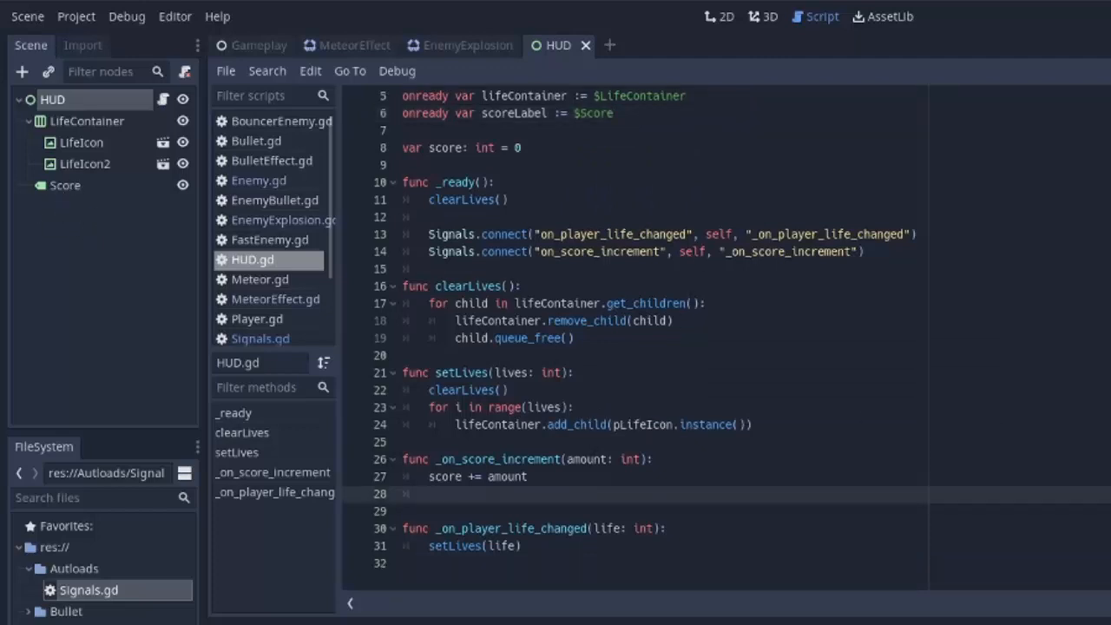
text(scoreLabel.text)
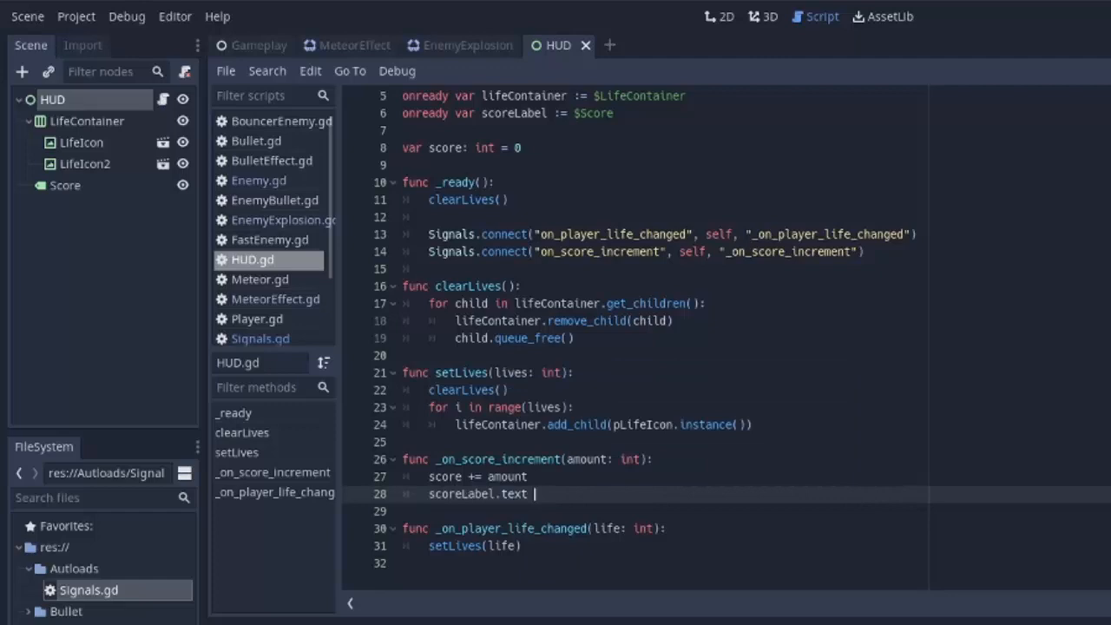
text(=)
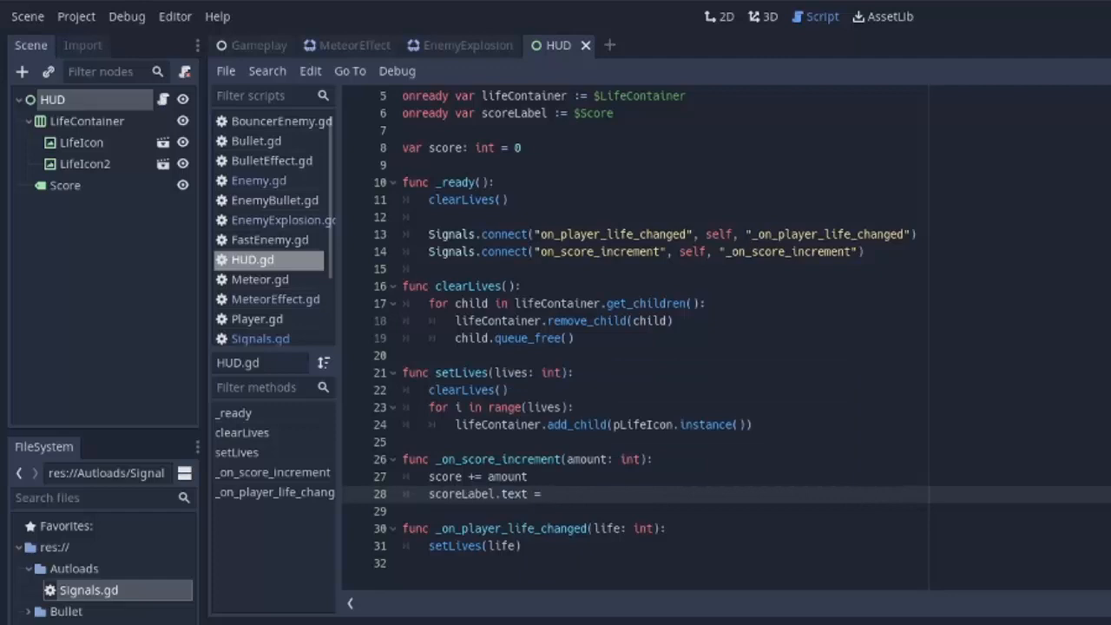
text(str(score))
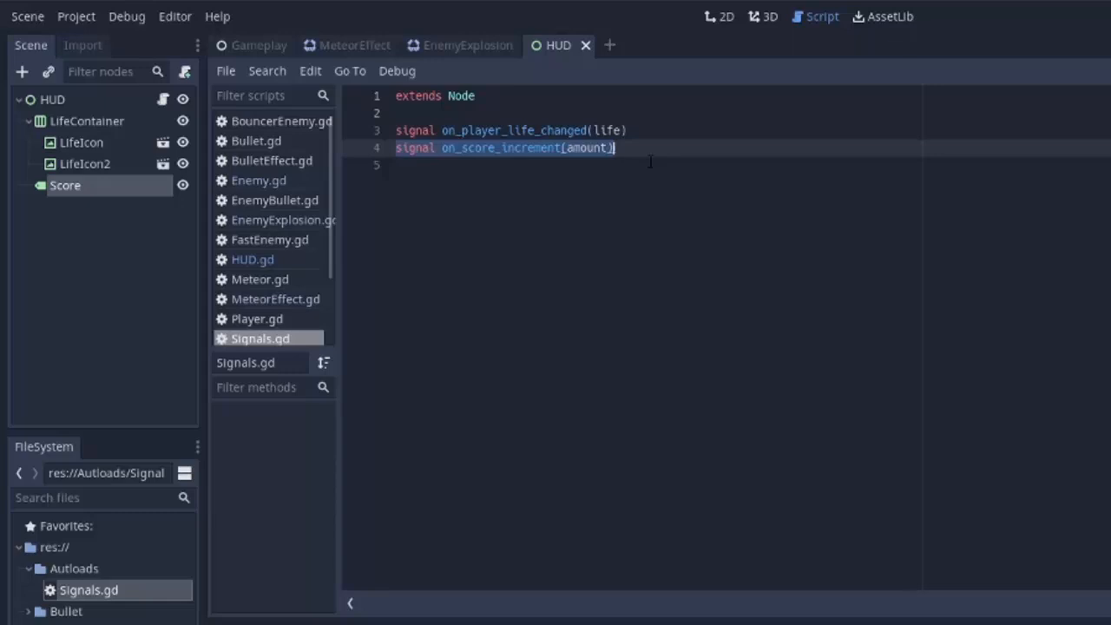
In Enemy.gd's damage function emit Signals' on_score_increment with value 1 before queue_free().
click(258, 179)
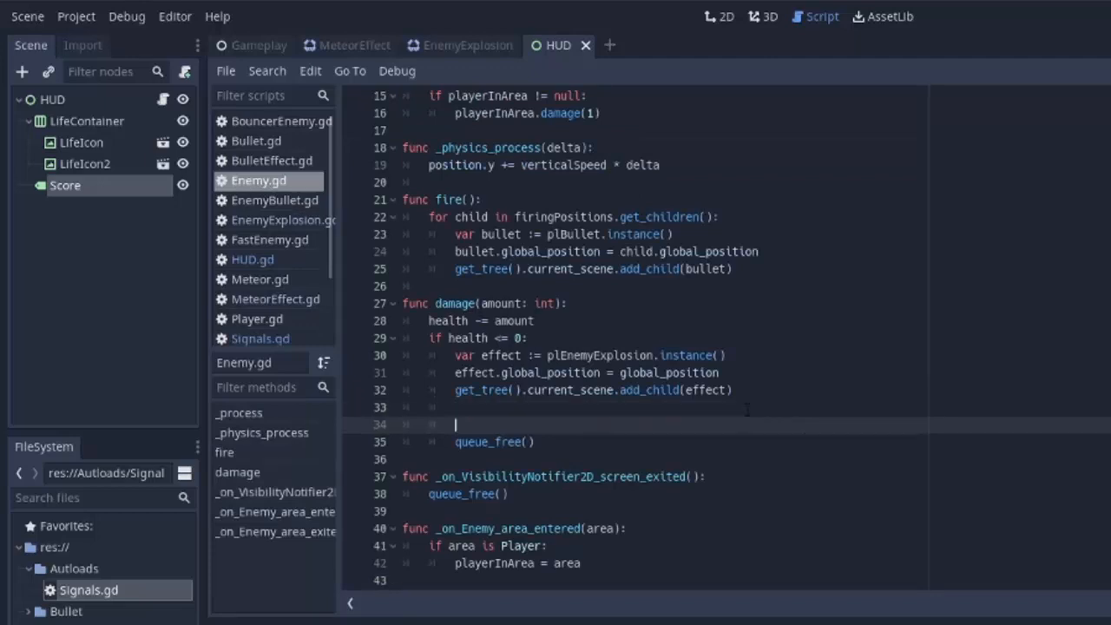
text(Signals.)
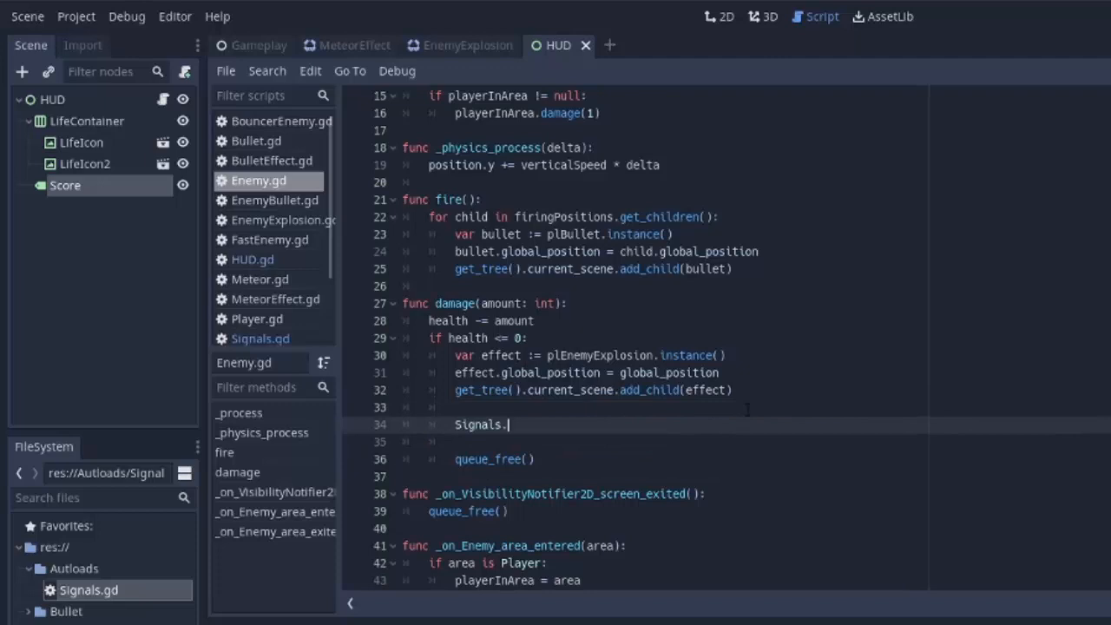
text(emit_signal("on_score_increment"))
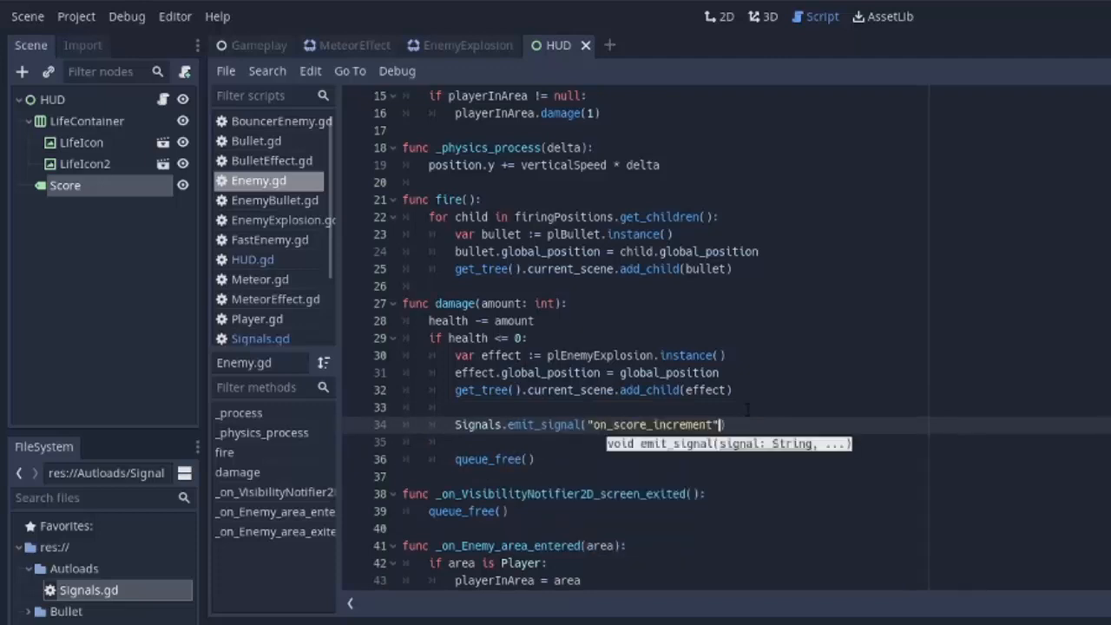
text(, 1)
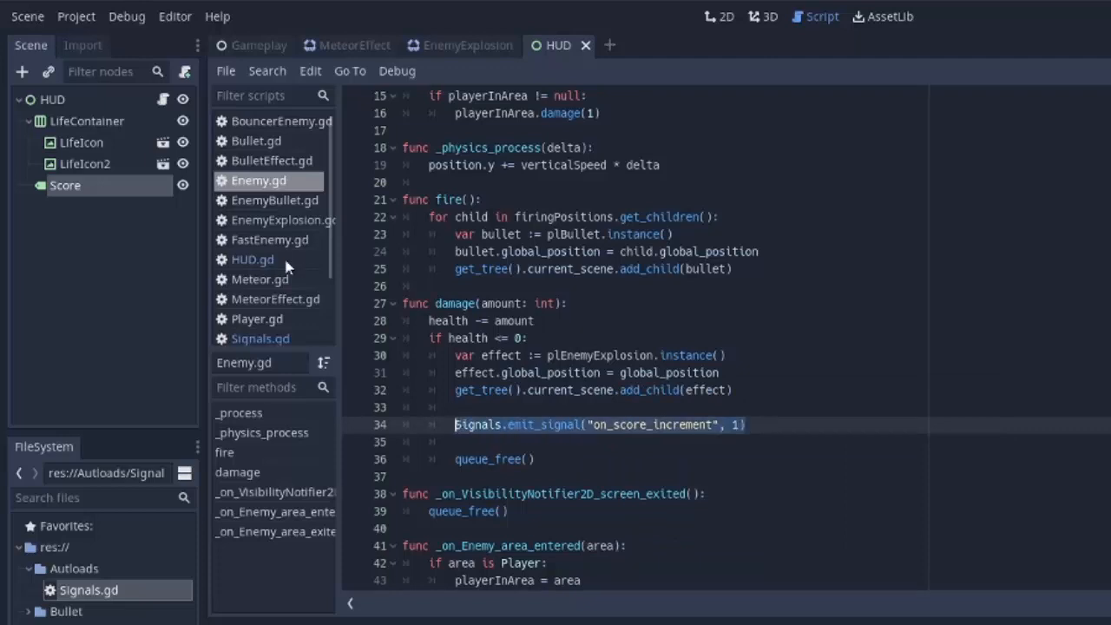
In Meteor.gd's damage function emit on_score_increment with value 2, then return to the HUD 2D view.
click(261, 278)
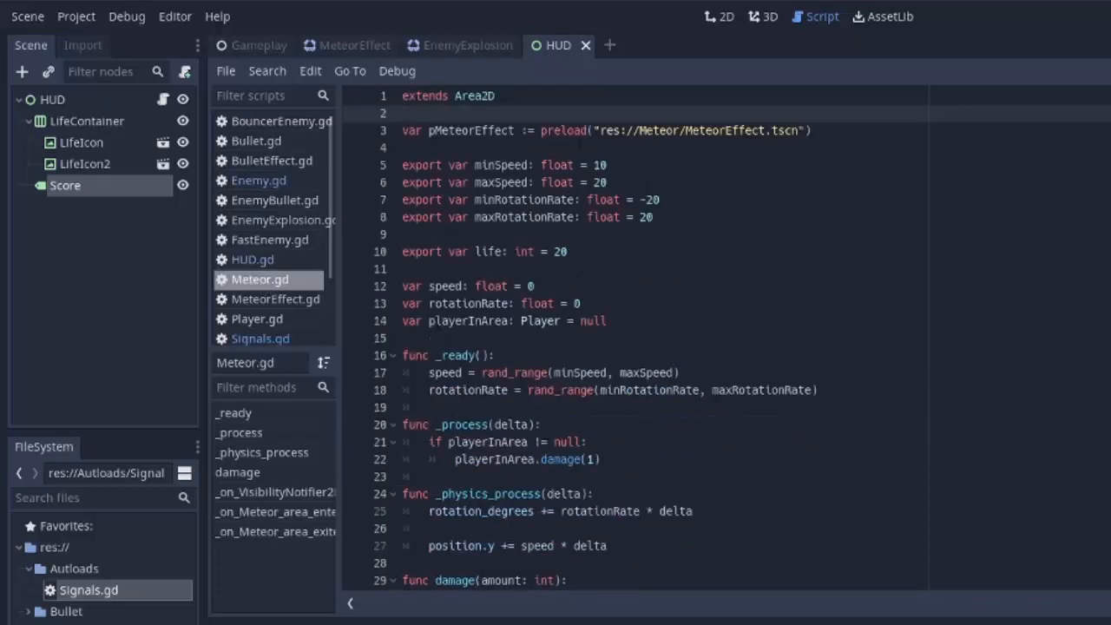
scroll(down, 3)
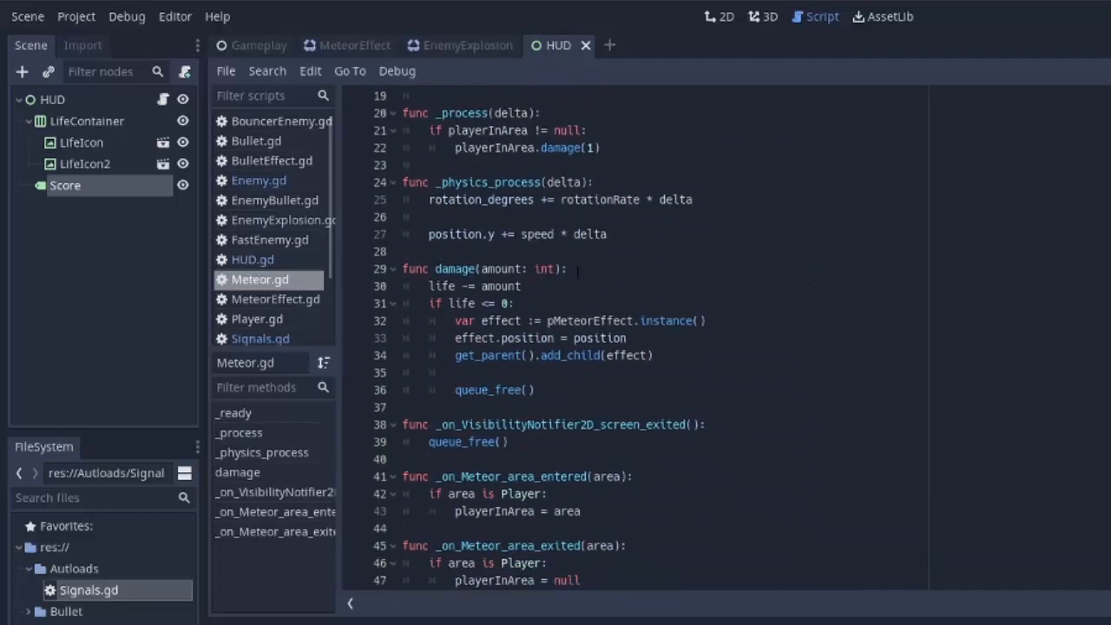
scroll(down, 3)
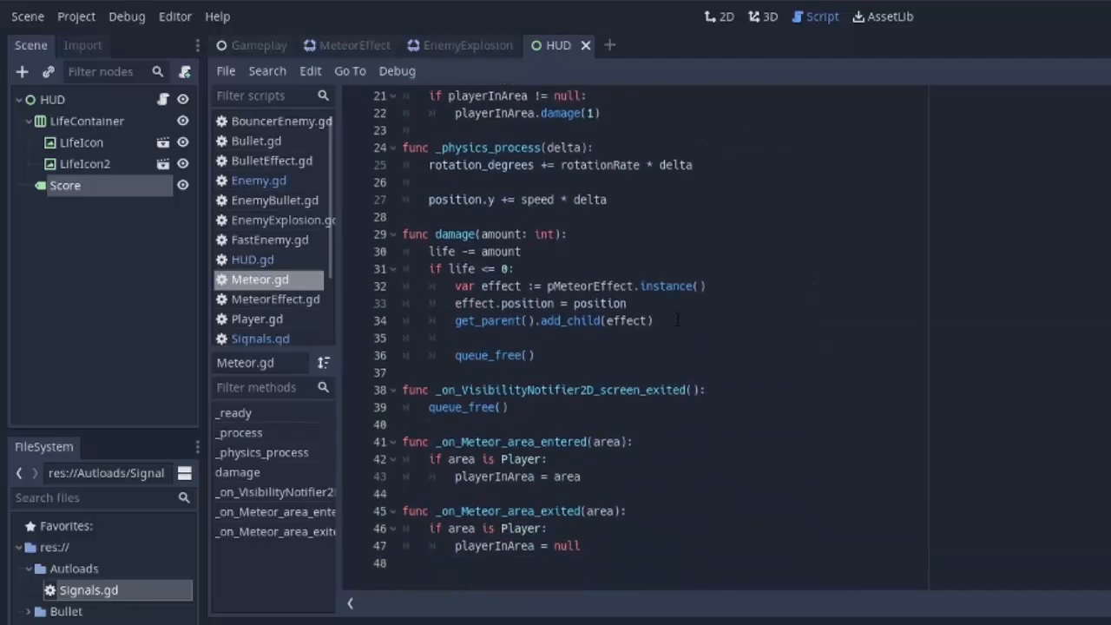
text(Signals.emit_signal("on_score_increment", 1))
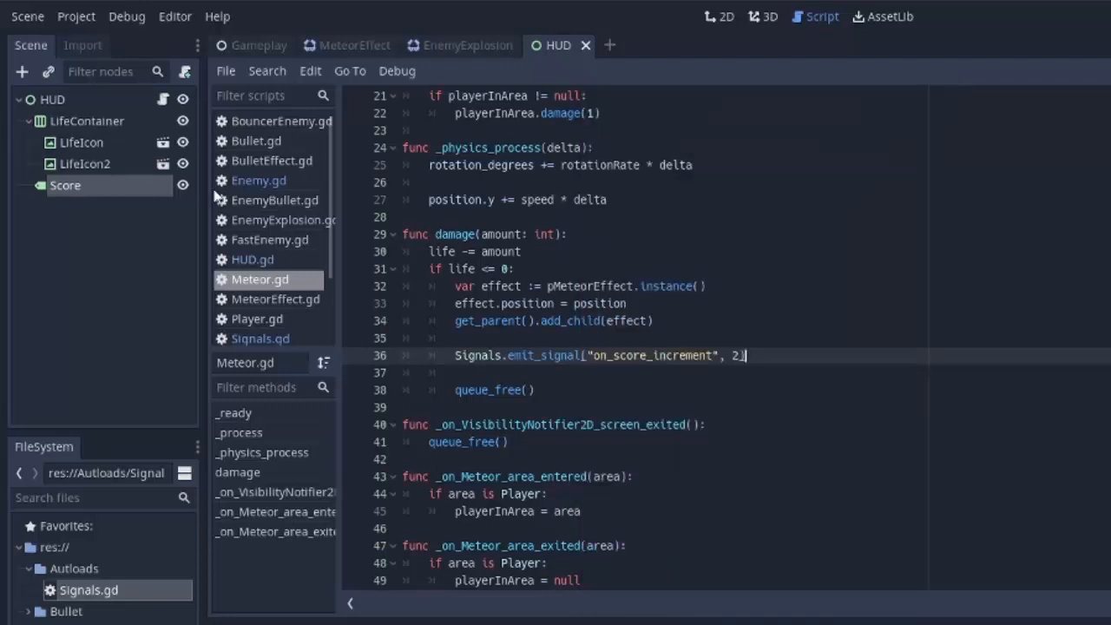
click(719, 15)
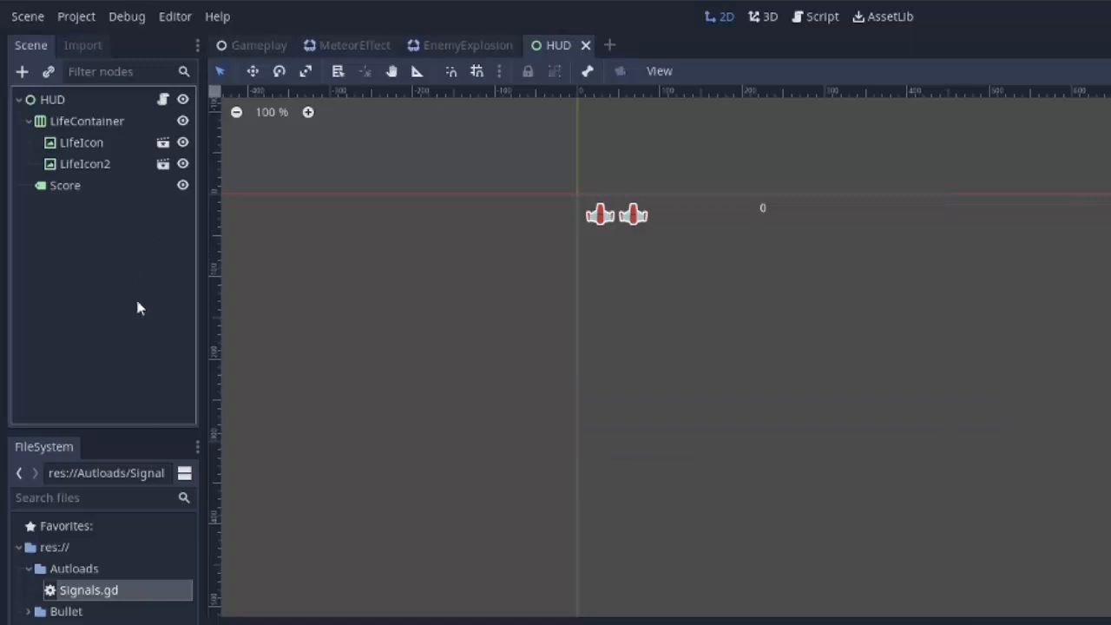
mouse_move(701, 234)
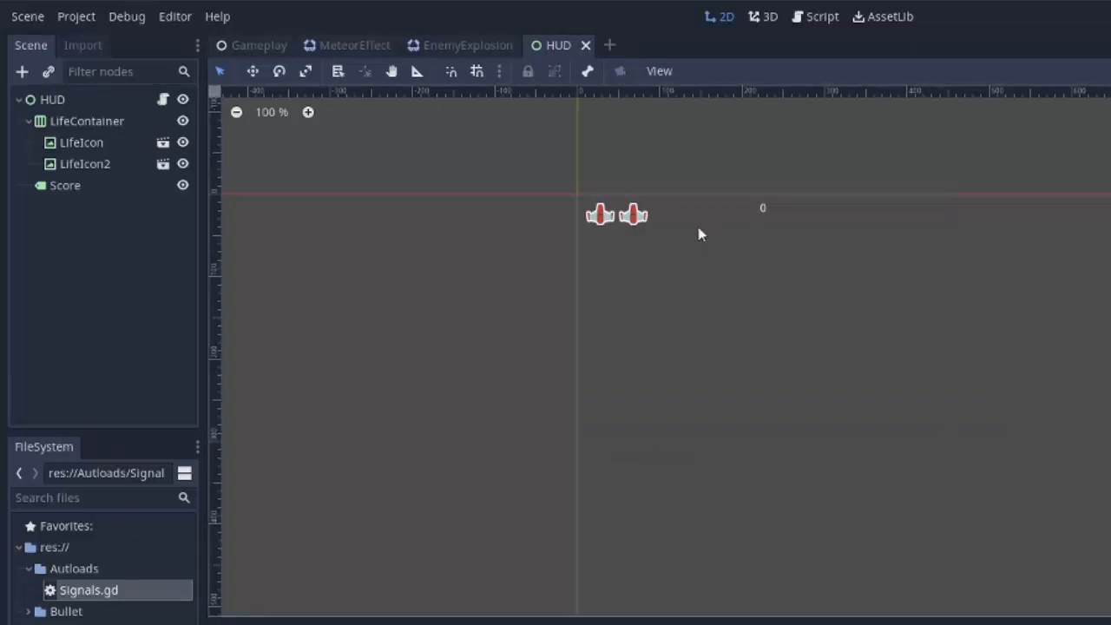
mouse_move(724, 240)
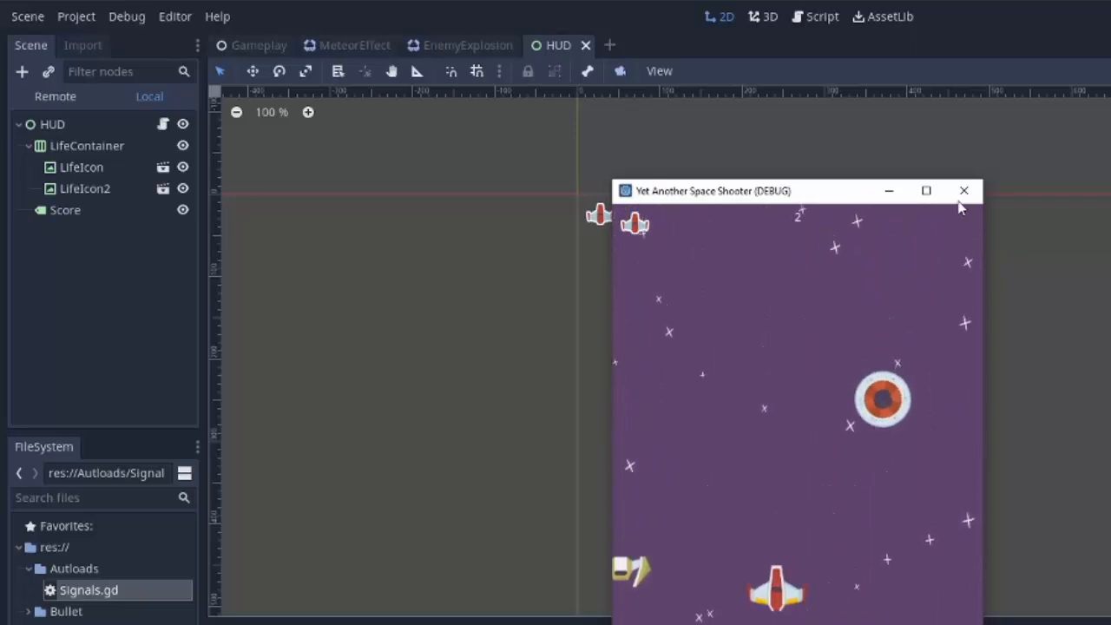
click(964, 189)
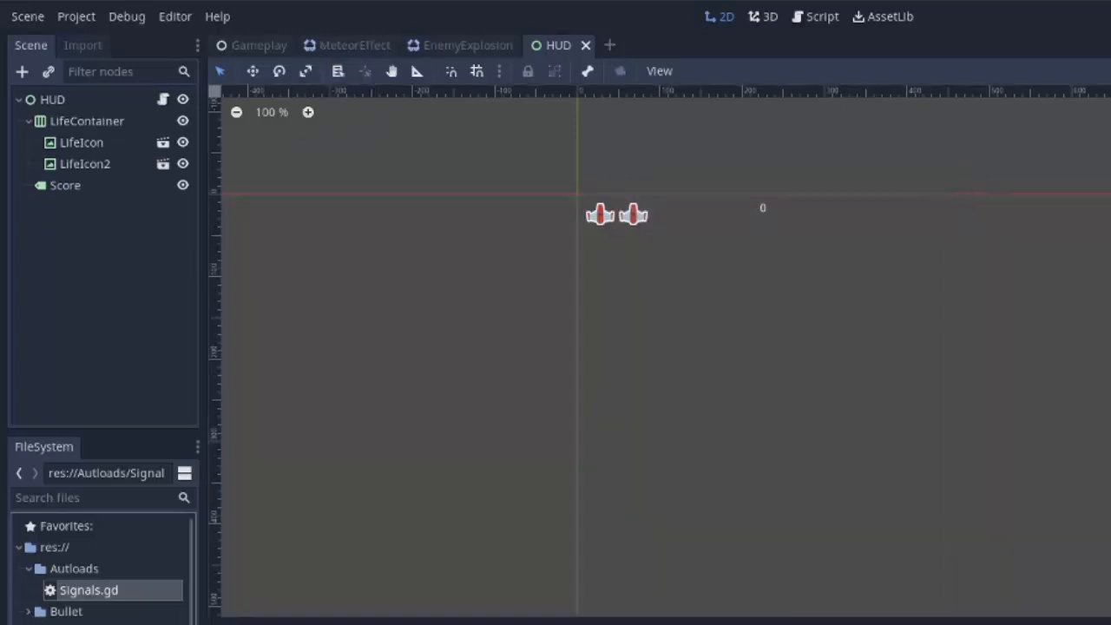
Review Enemy.gd's damage function, highlighting it and the score signal line.
click(821, 16)
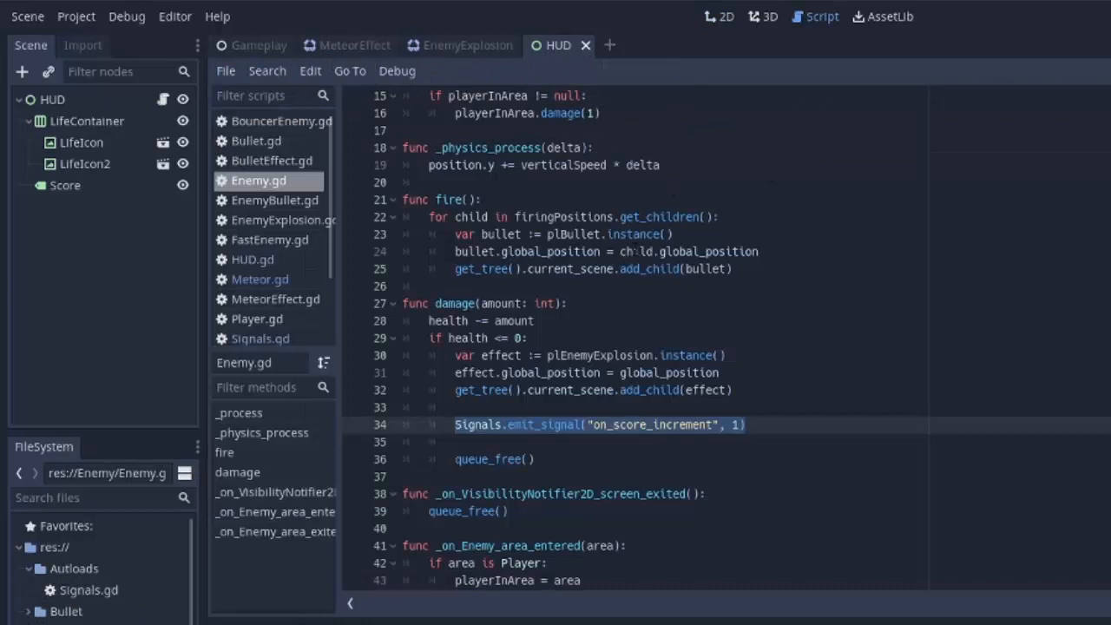
scroll(down, 3)
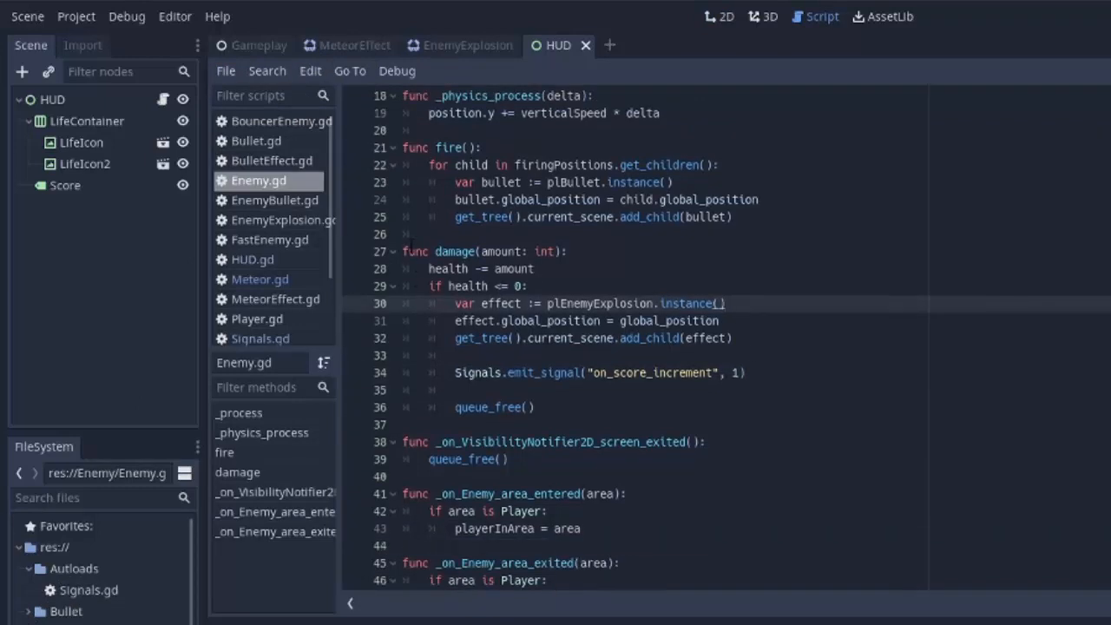
drag(405, 252, 538, 406)
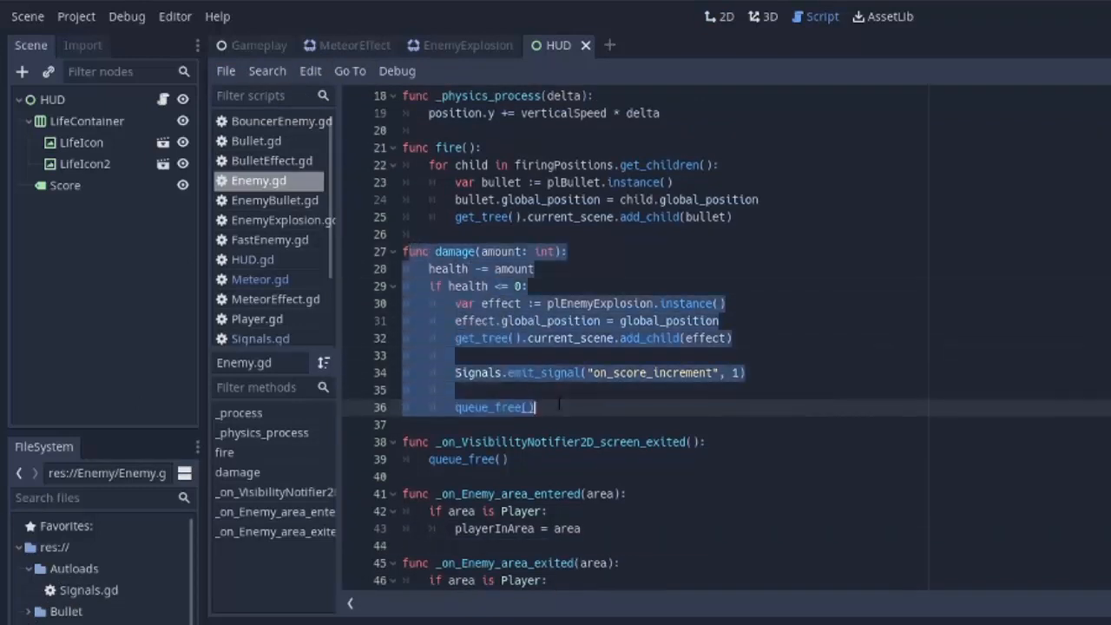
click(539, 268)
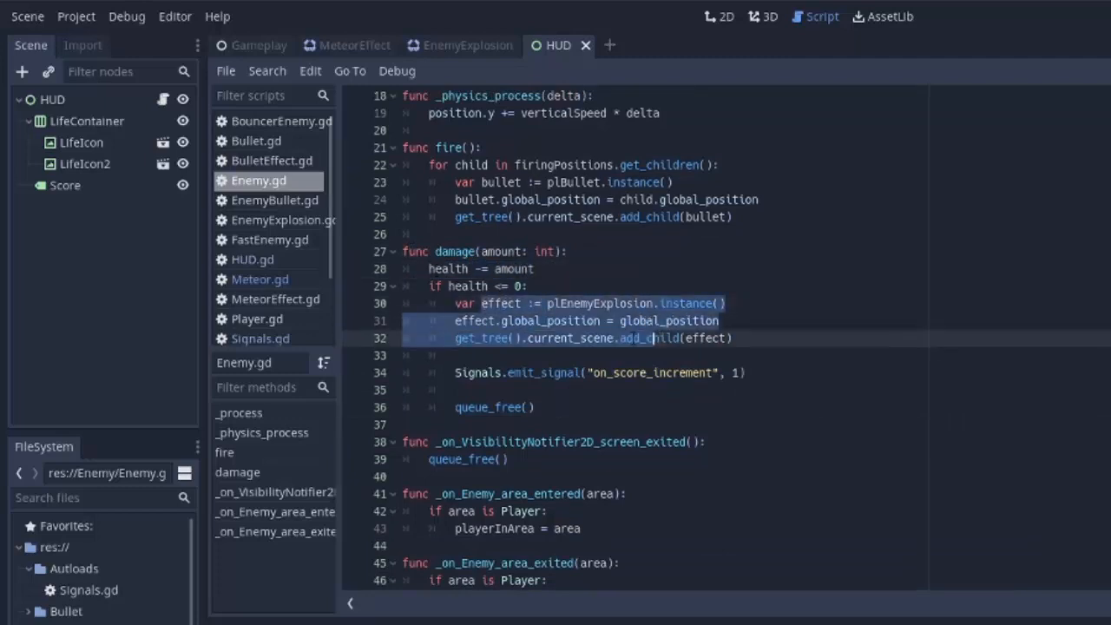
click(748, 371)
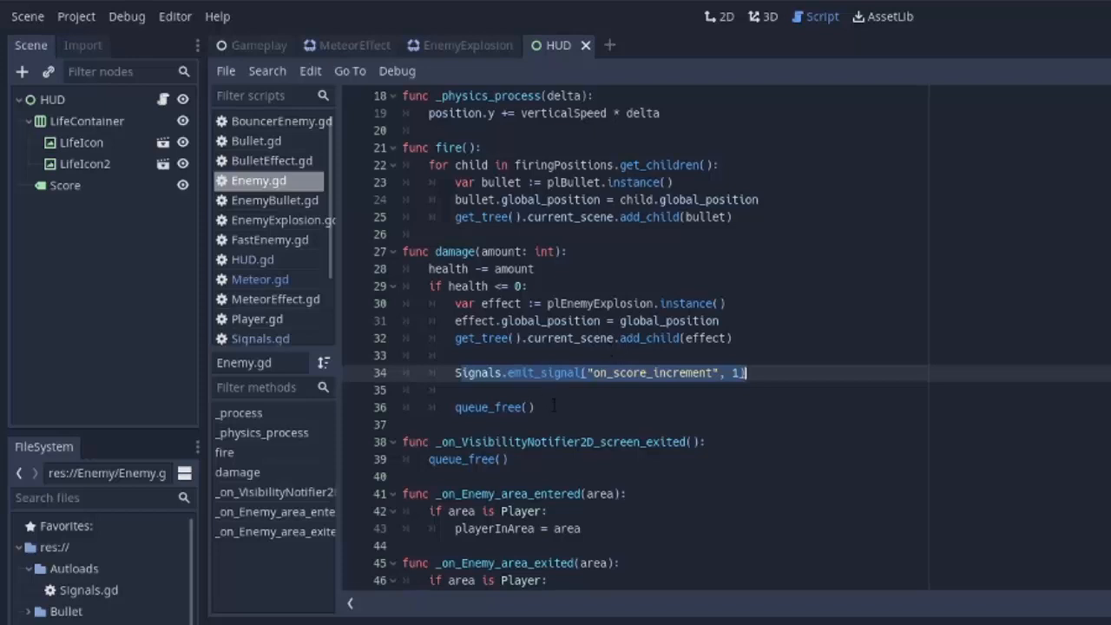
click(537, 406)
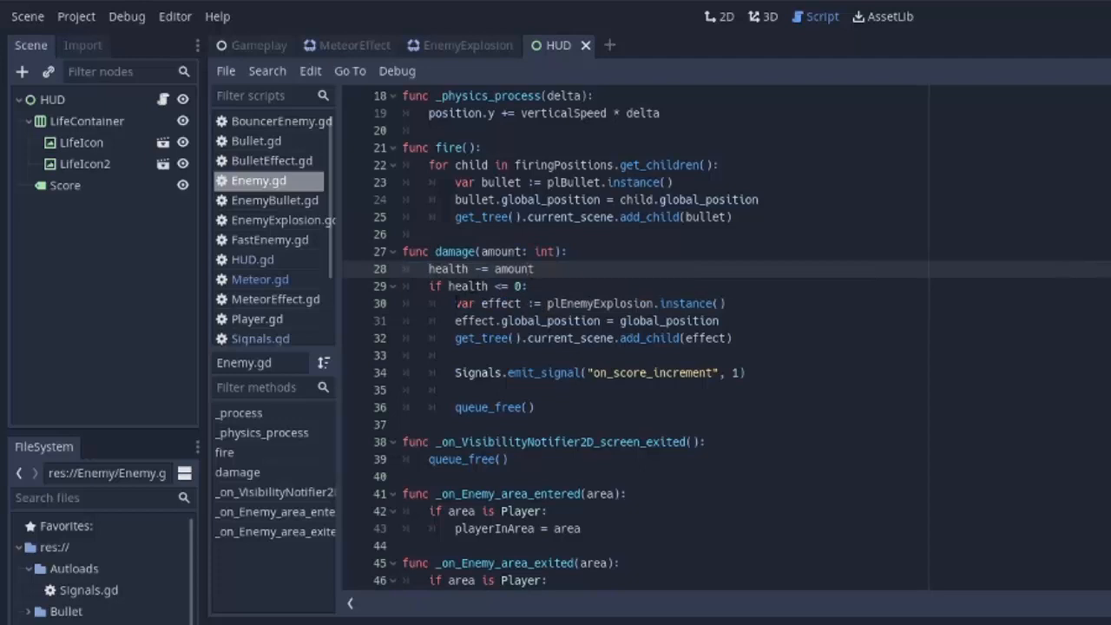
Examine the queue_free call and place the cursor at the start of the damage function body.
drag(455, 302, 732, 337)
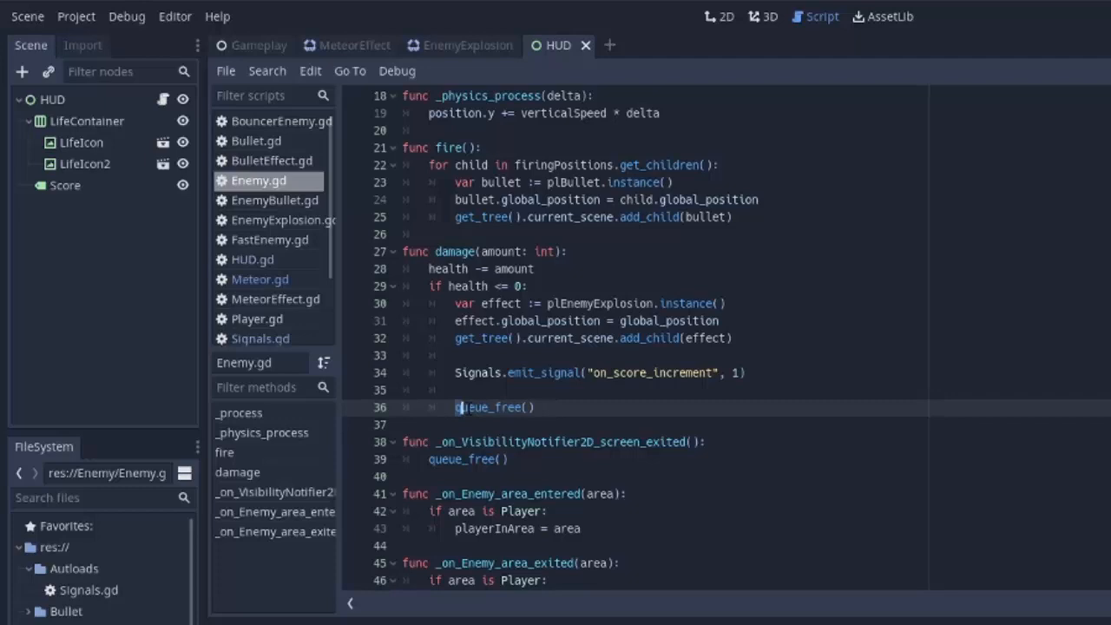
double_click(489, 406)
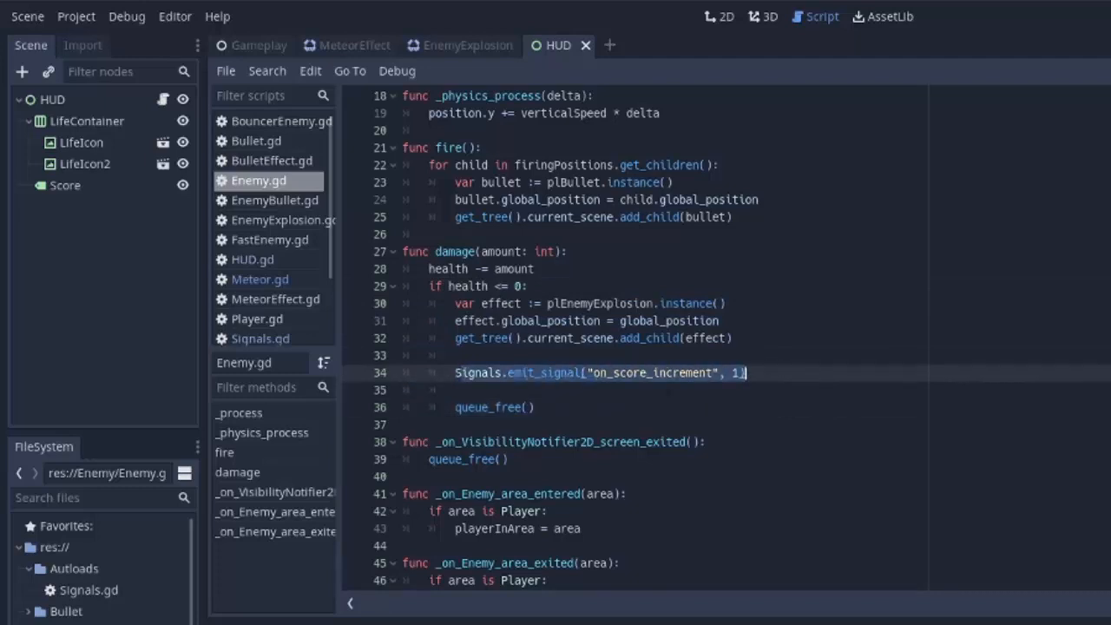
click(535, 406)
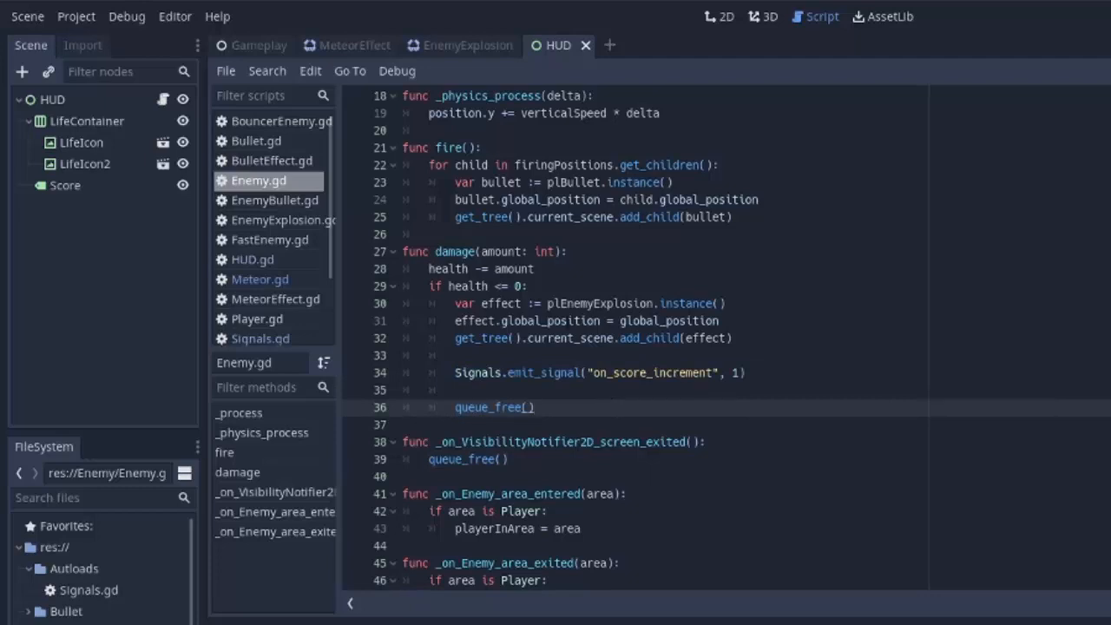
click(490, 302)
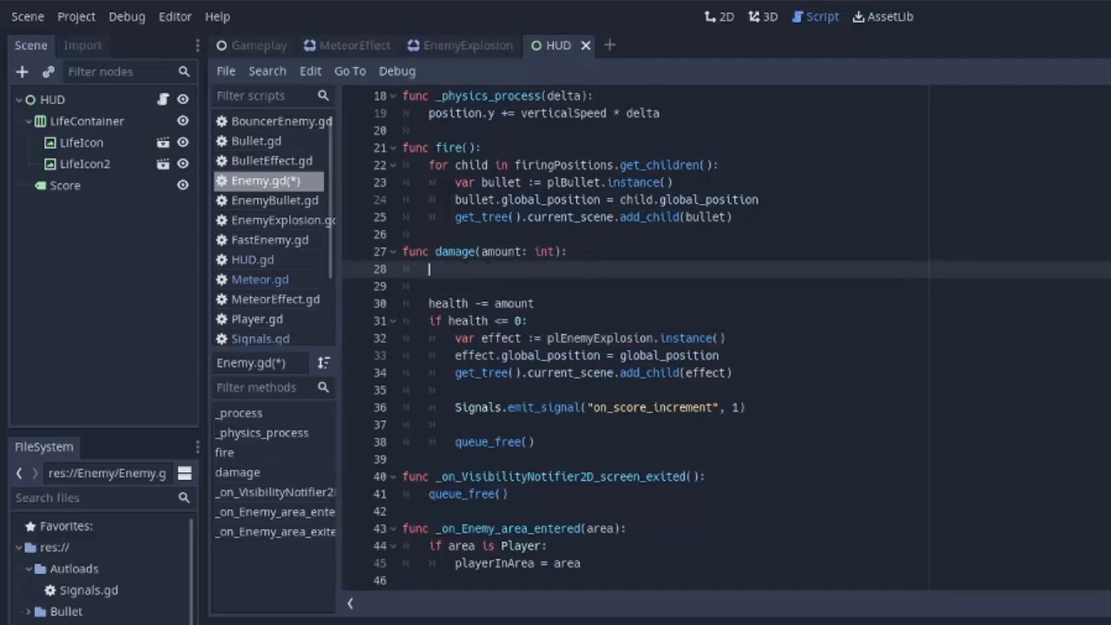
mouse_move(1010, 236)
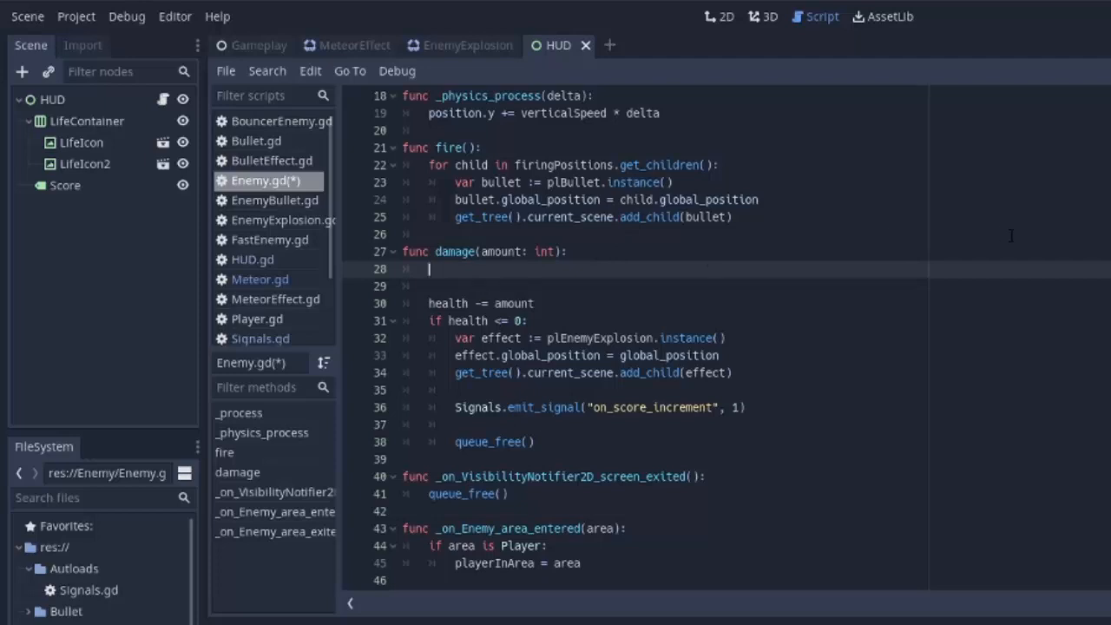
Add the guard 'if health <= 0: return' at the top of Enemy.gd's damage(), then switch to Meteor.gd.
text(if health <= 0:)
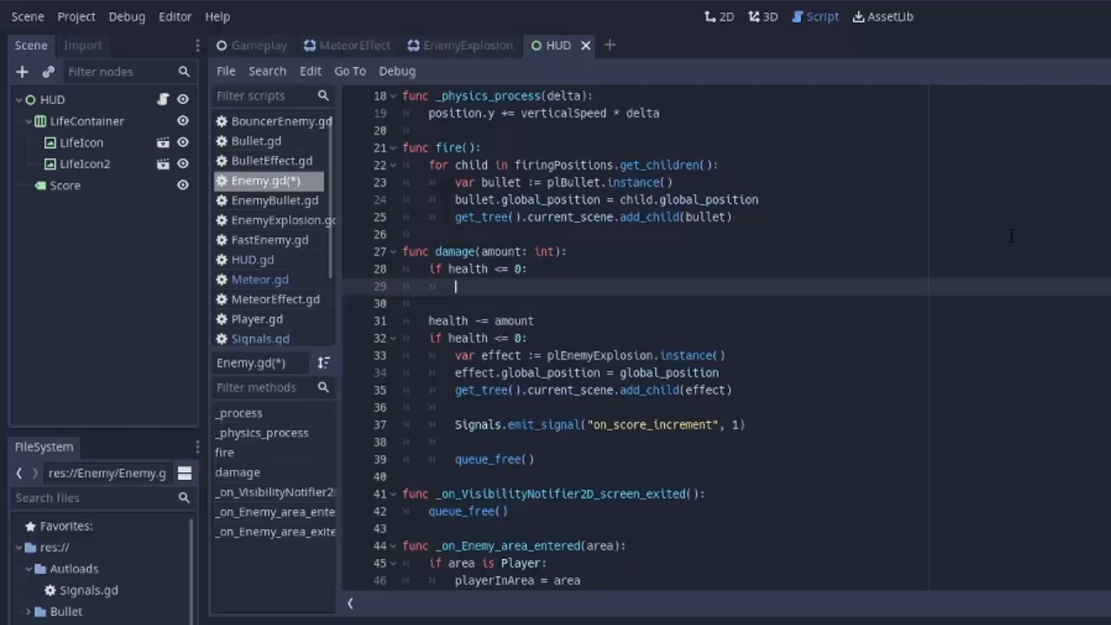
text(return)
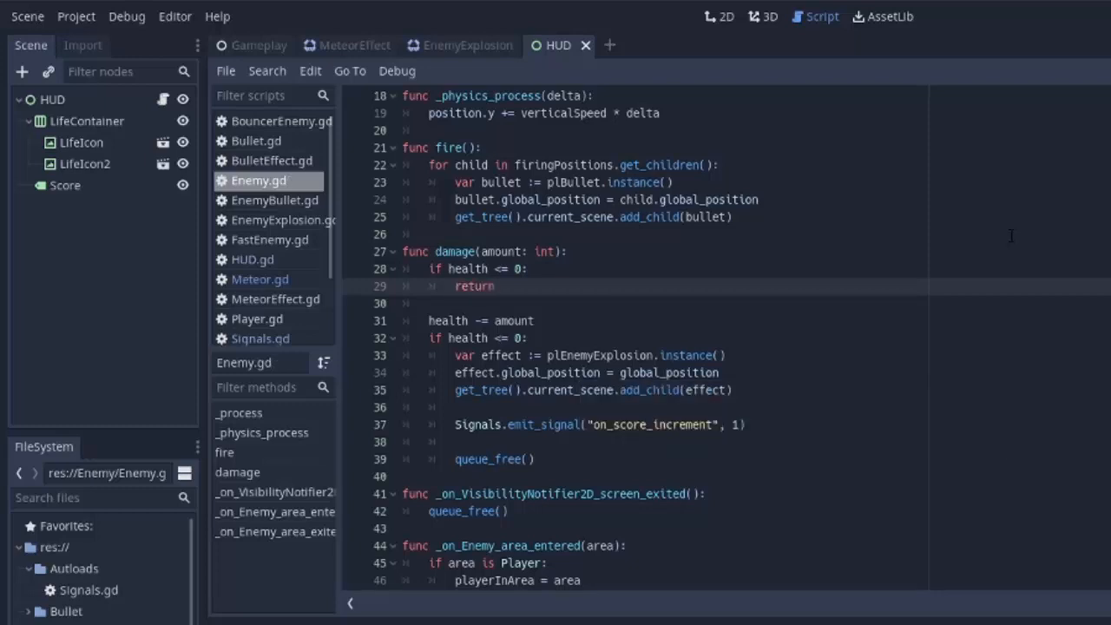
click(494, 285)
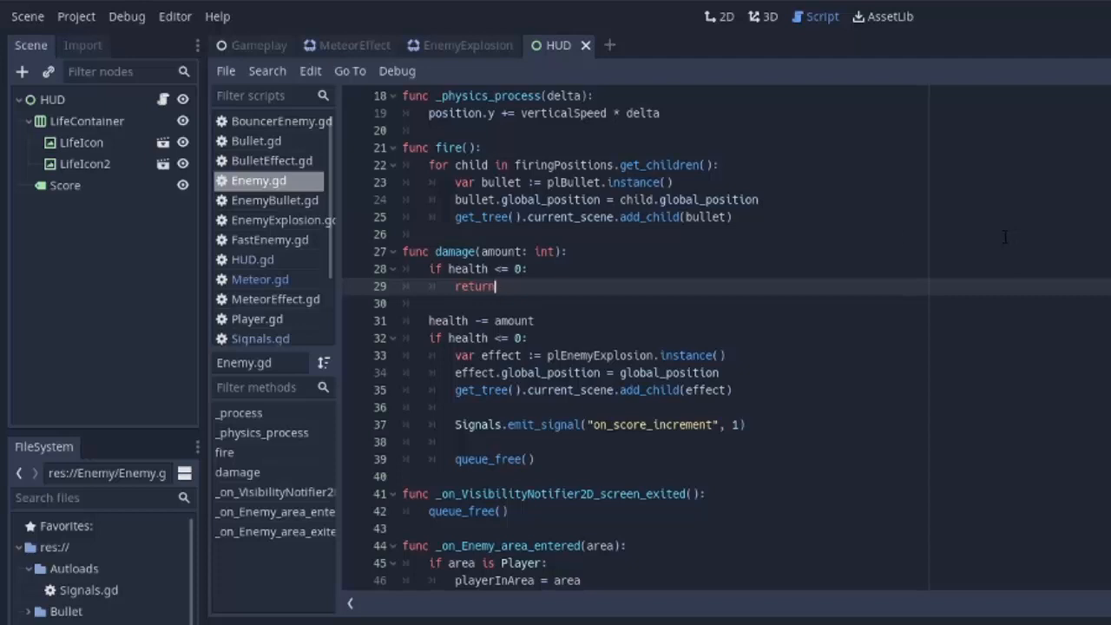
click(260, 277)
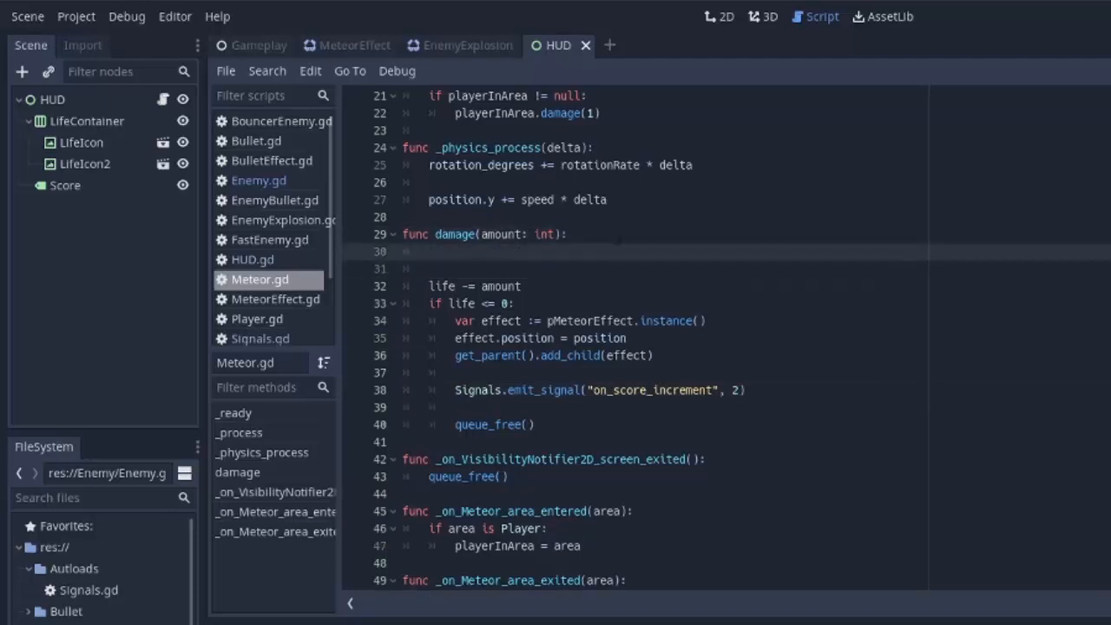
Add the guard 'if life <= 0: return' at the top of Meteor.gd's damage() and test-run the game.
text(if life <= 0:)
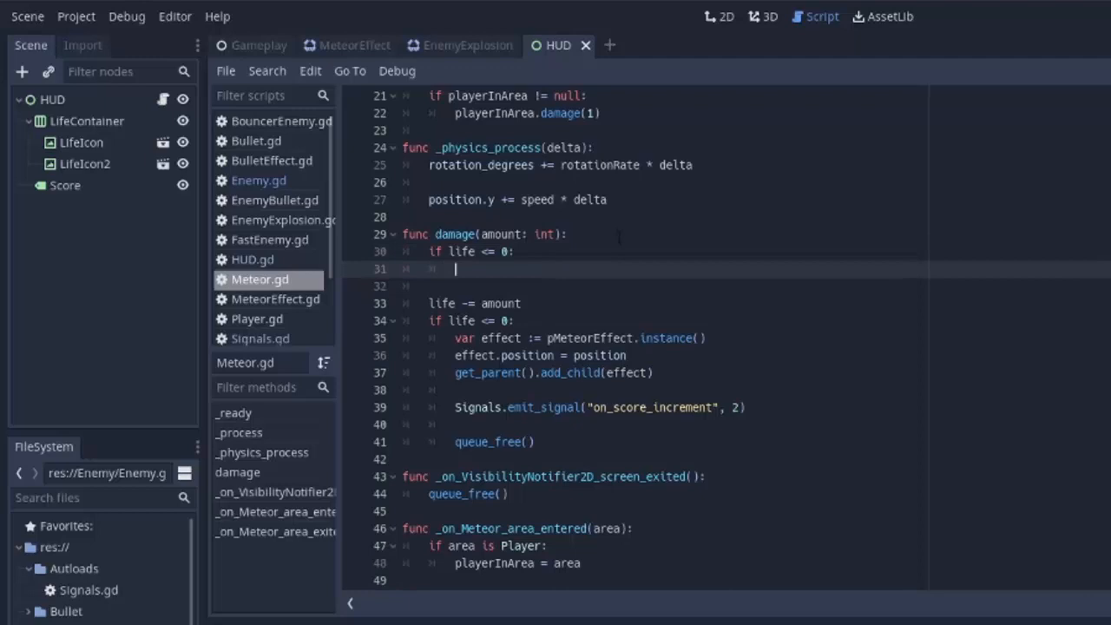
text(return)
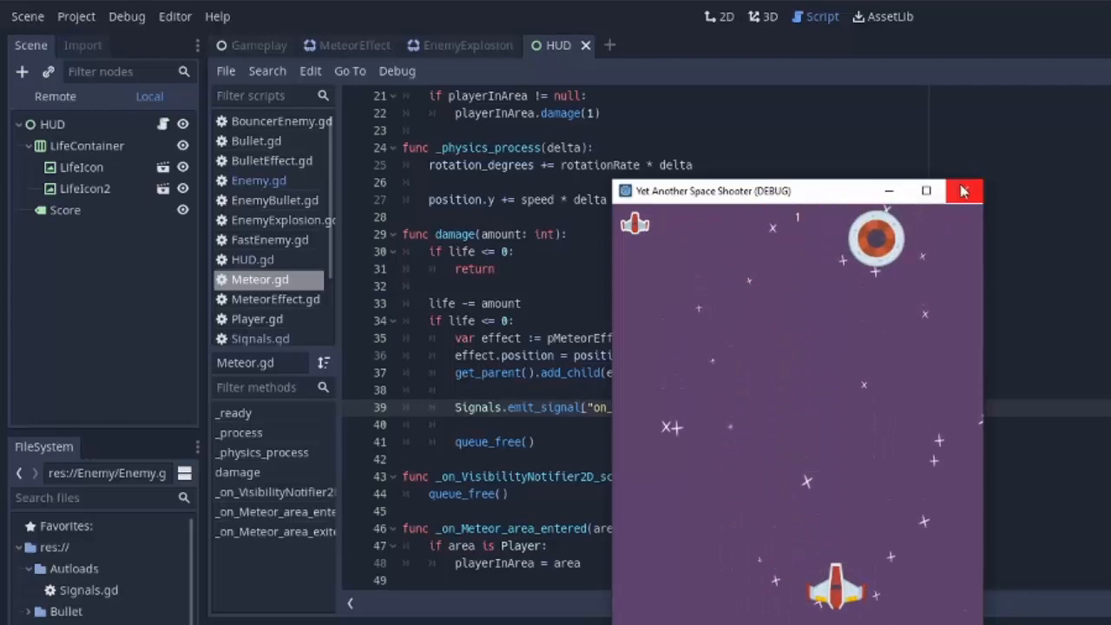
click(964, 191)
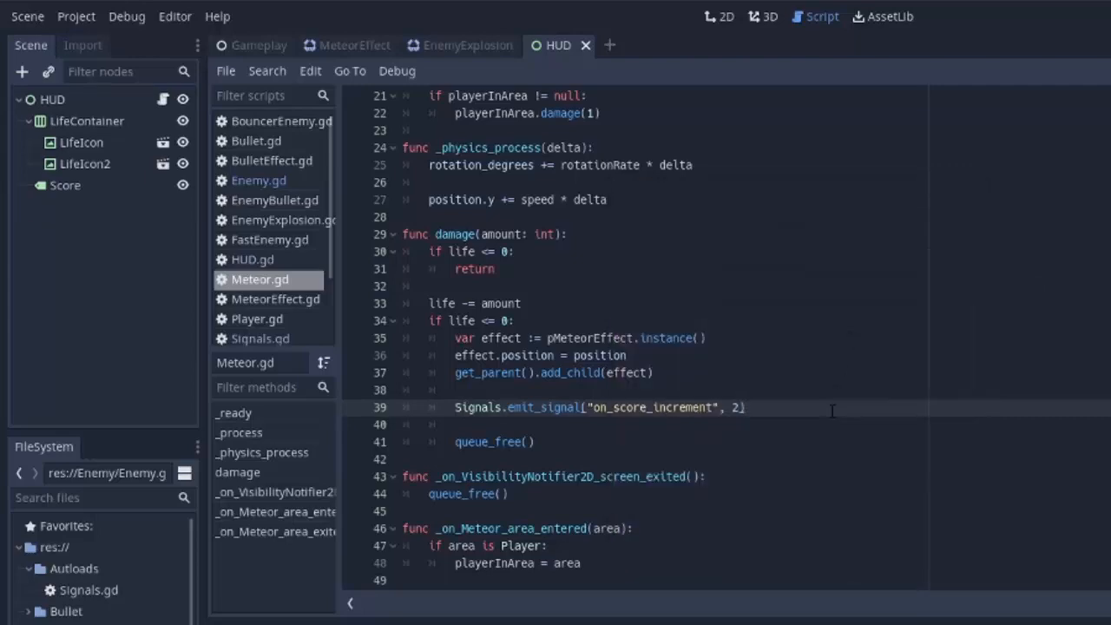